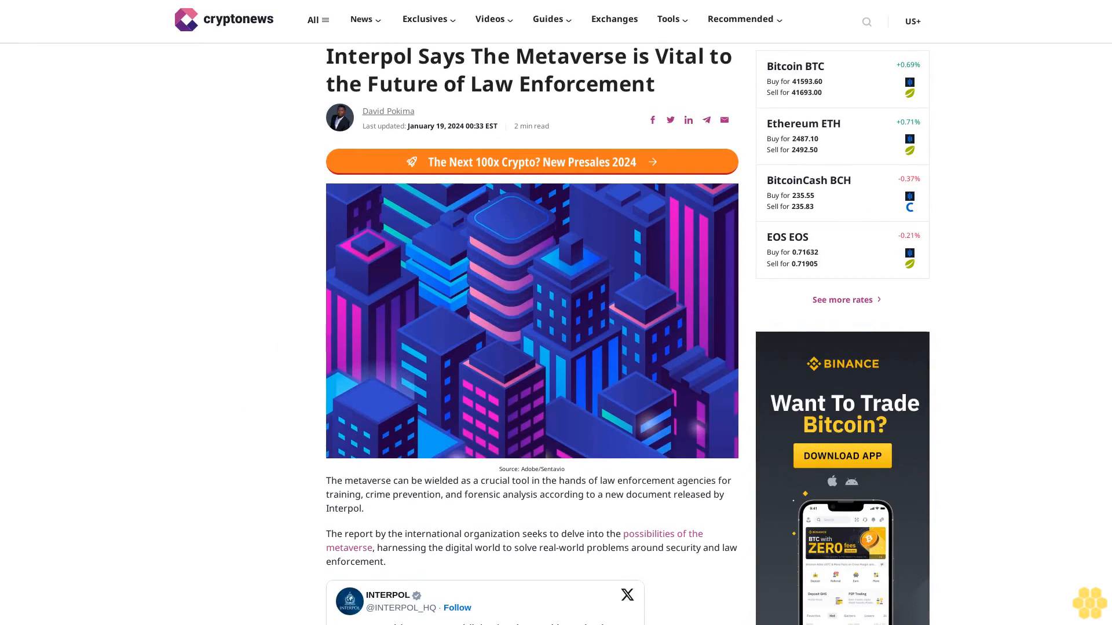
scroll("down", 3)
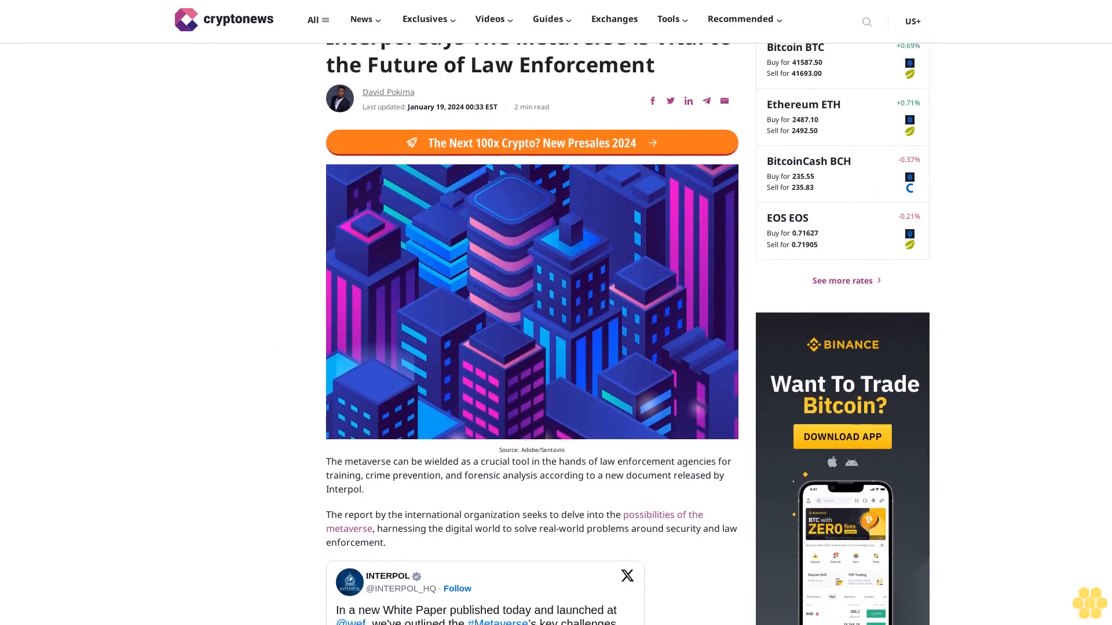
scroll("down", 3)
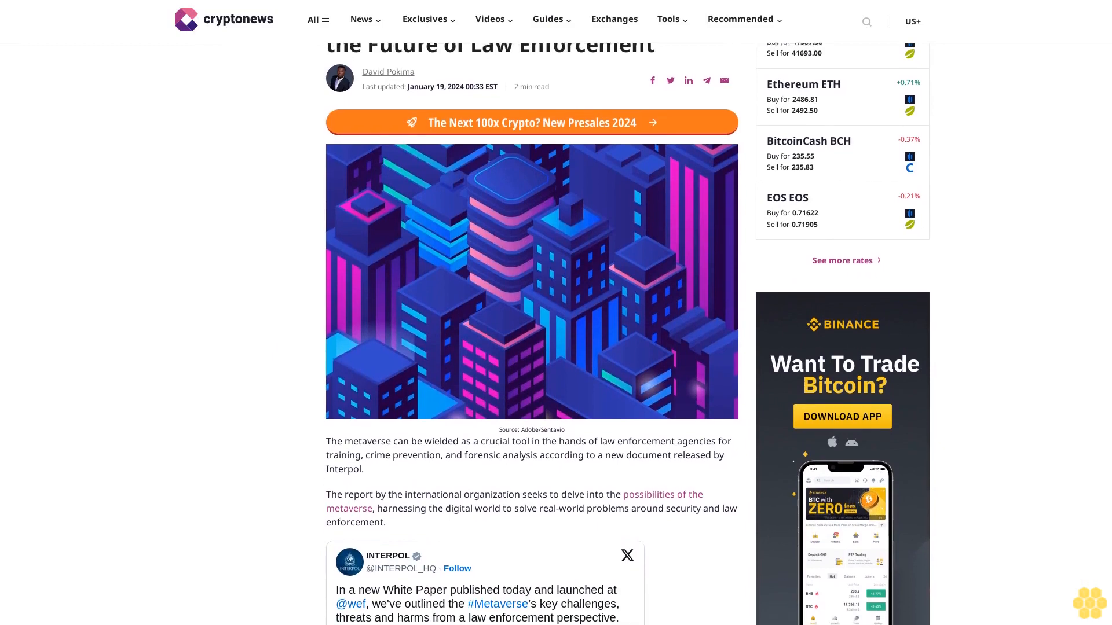
scroll("down", 3)
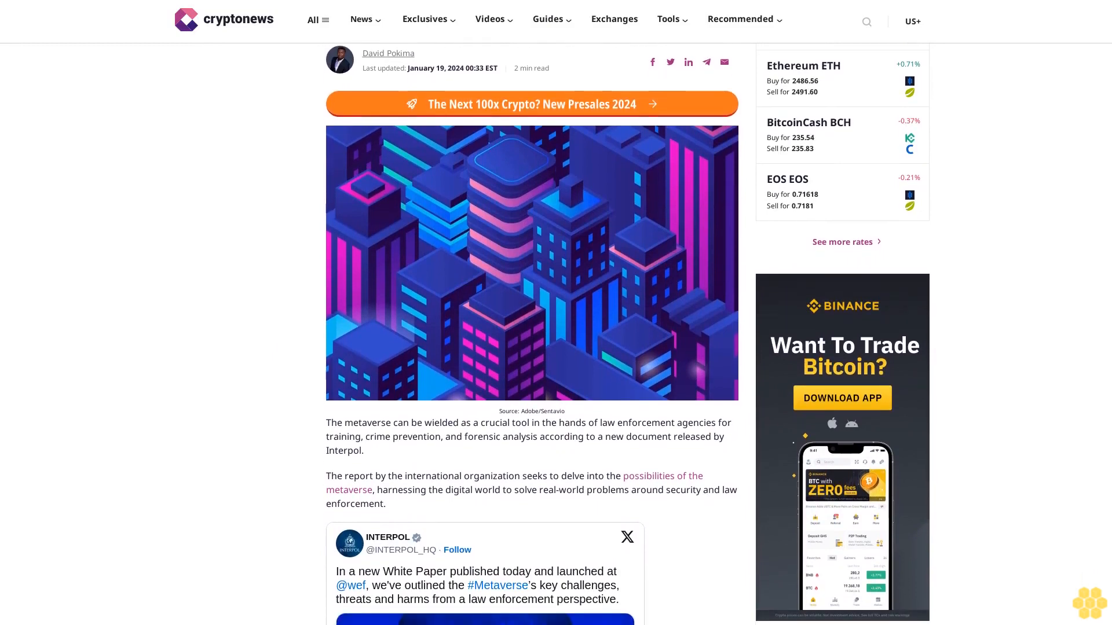
scroll("down", 3)
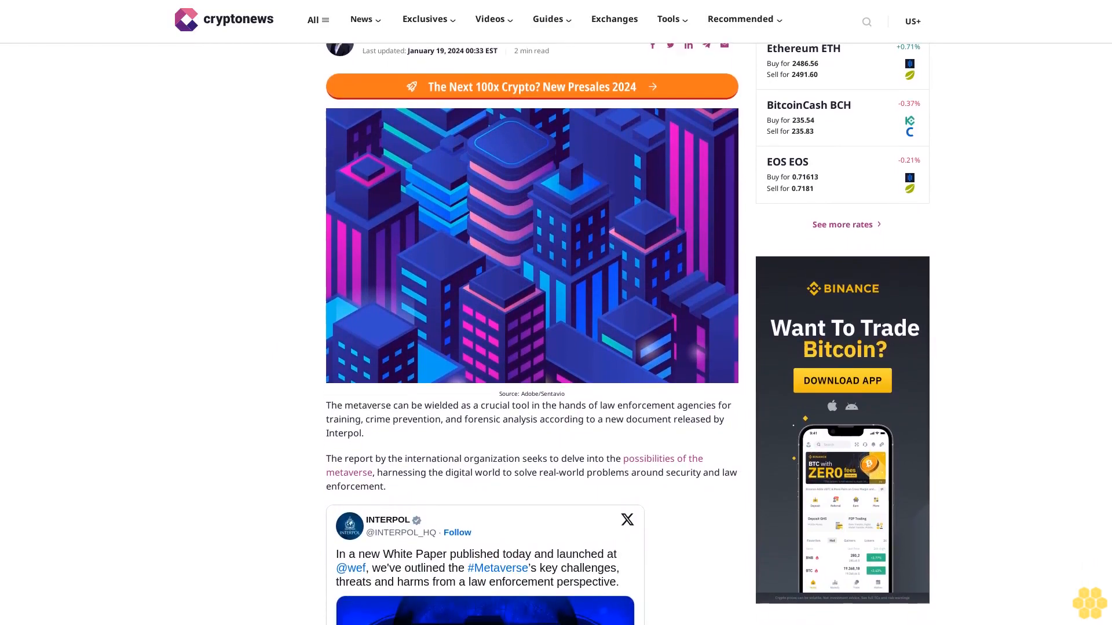
scroll("down", 3)
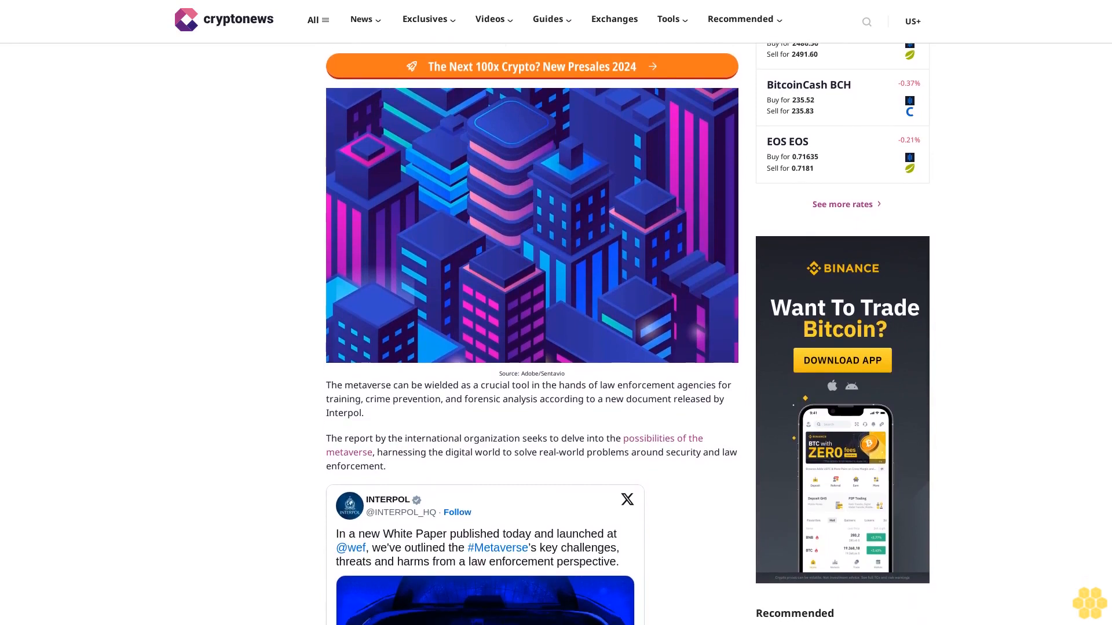
scroll("down", 3)
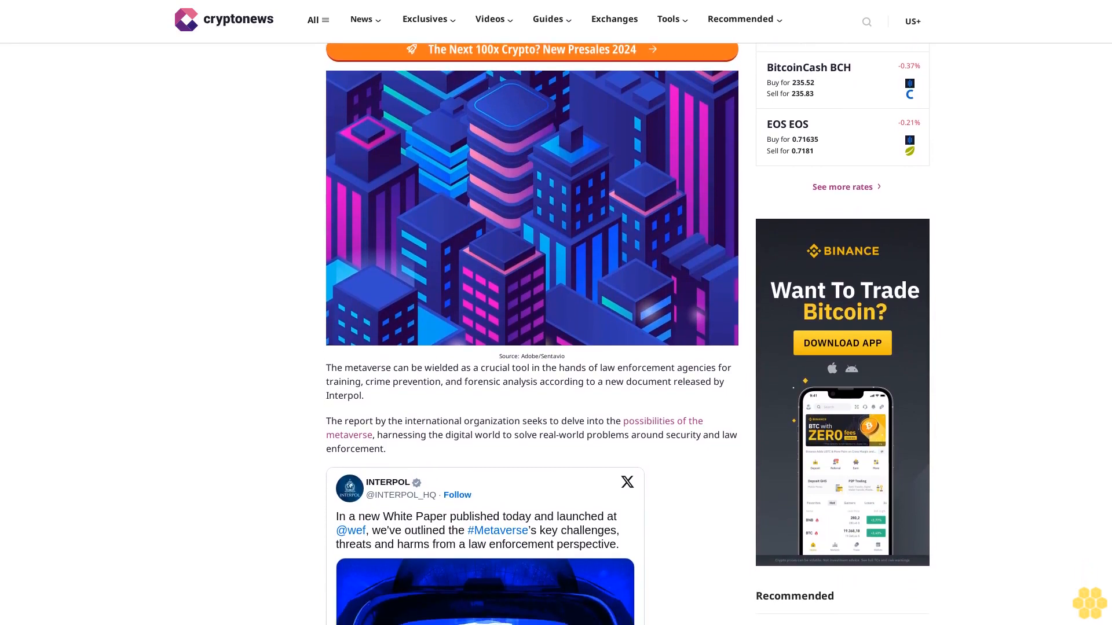
scroll("down", 3)
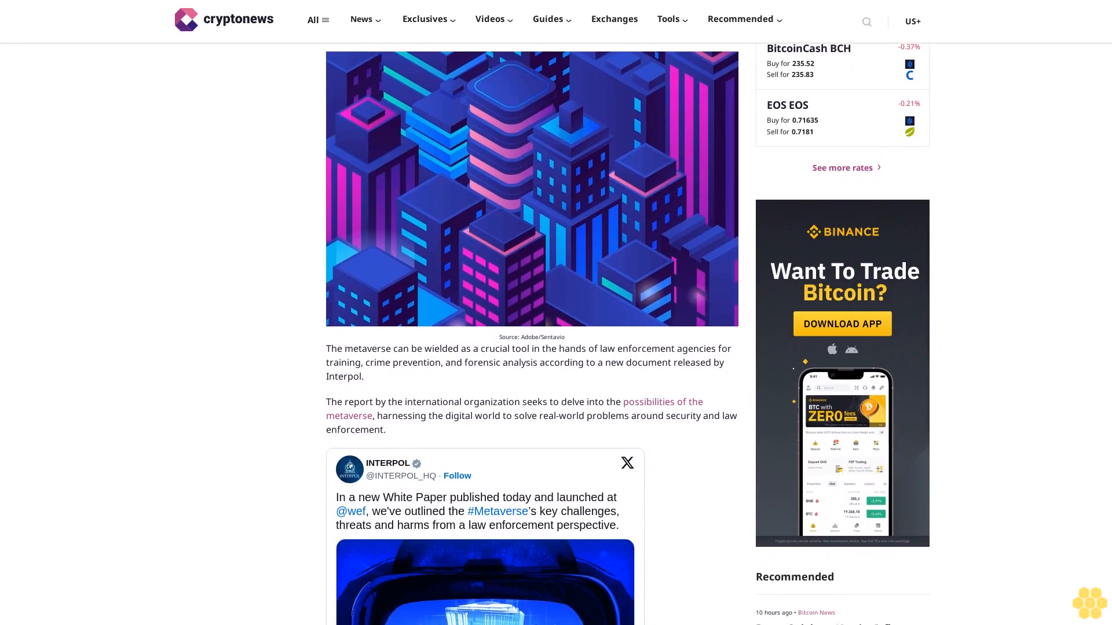
scroll("down", 3)
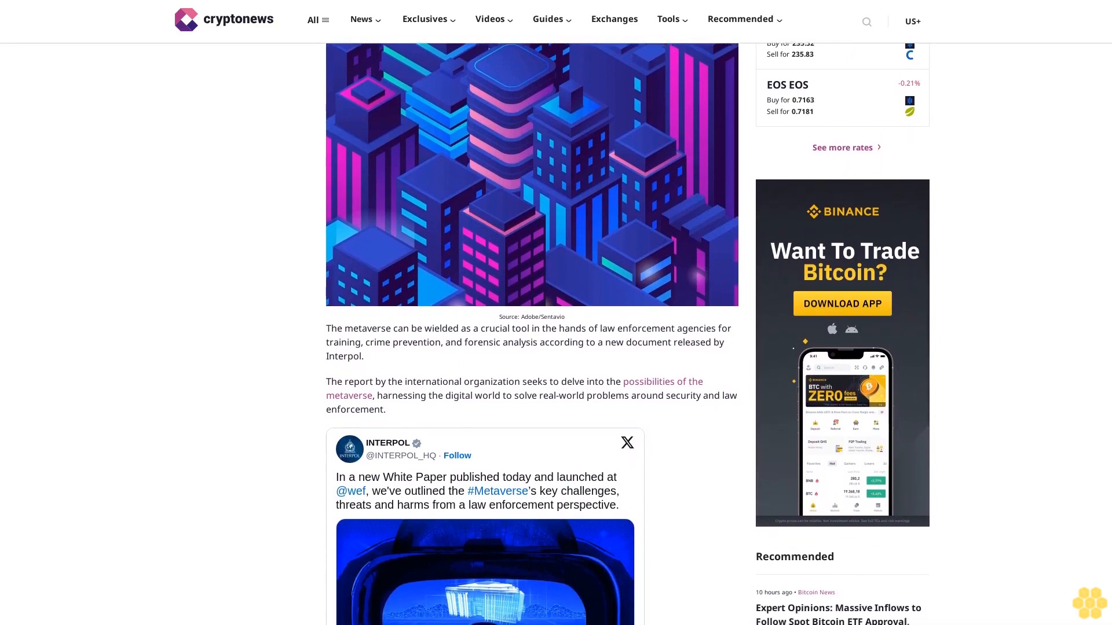
scroll("down", 3)
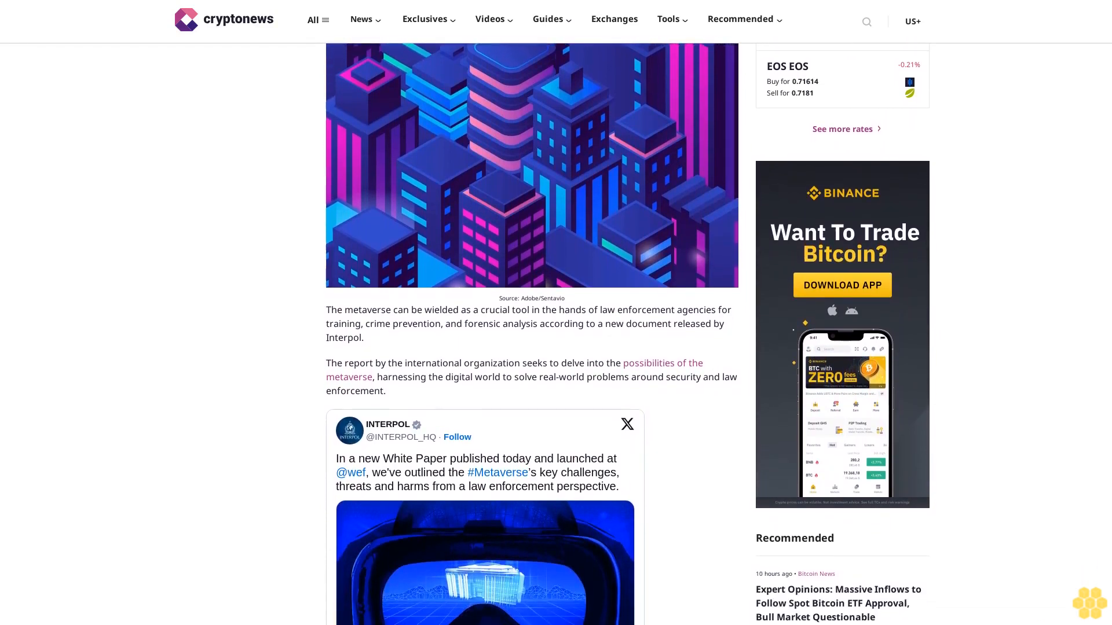
scroll("down", 3)
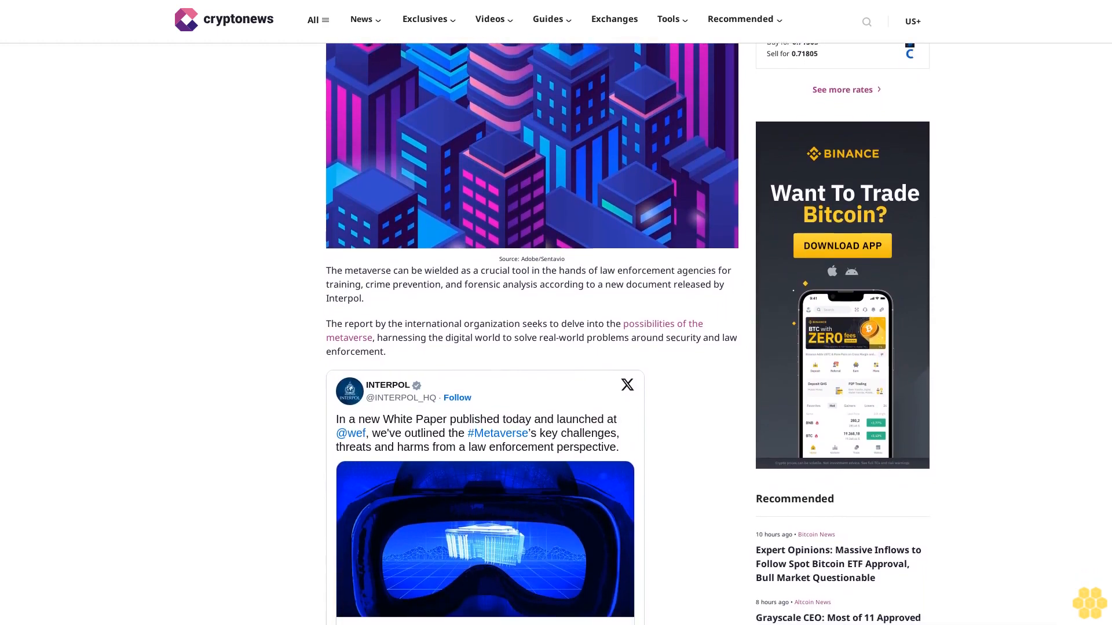
scroll("down", 3)
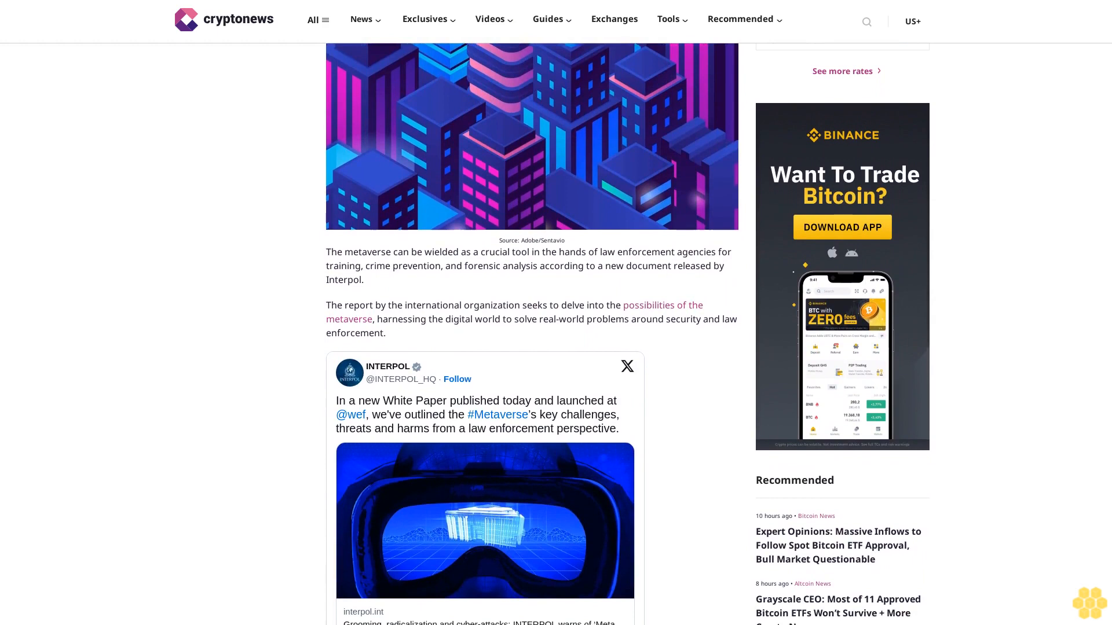
scroll("down", 3)
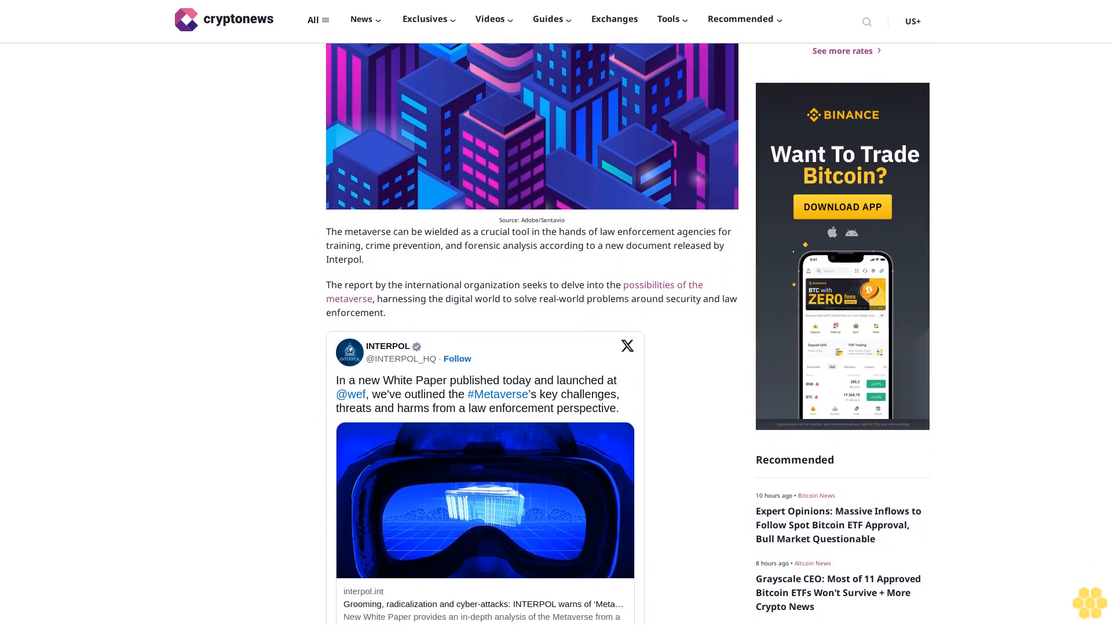
scroll("down", 3)
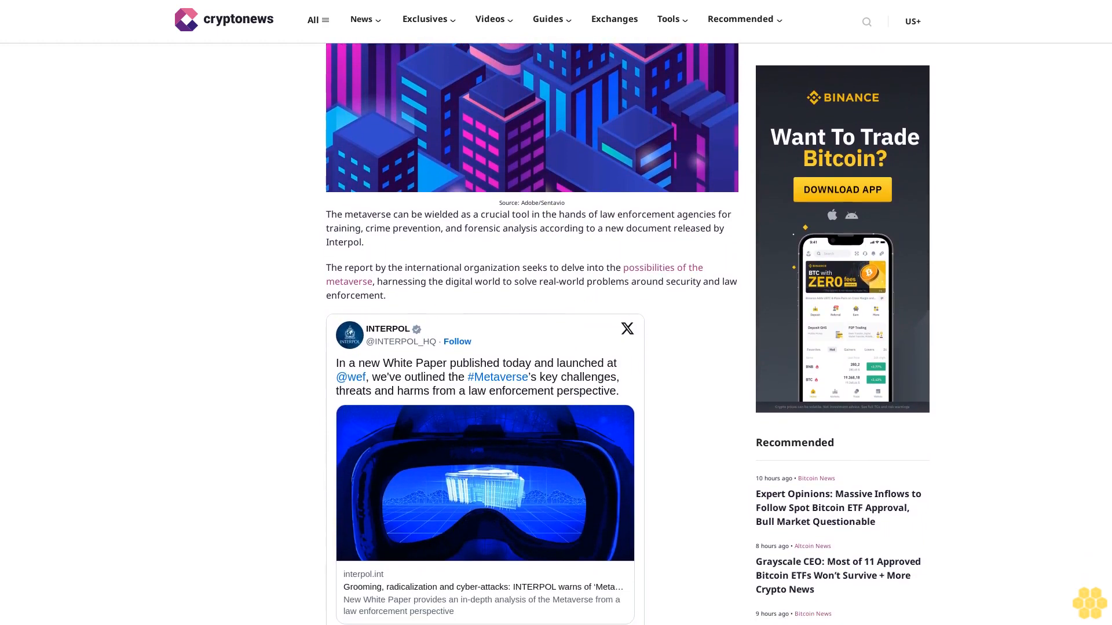
scroll("down", 3)
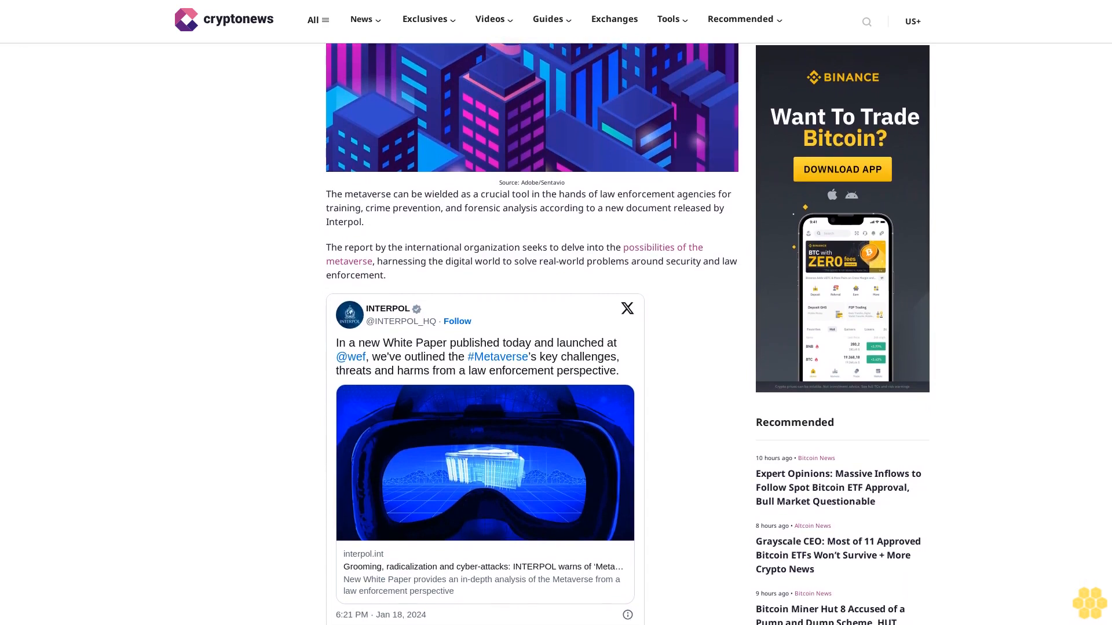
scroll("down", 3)
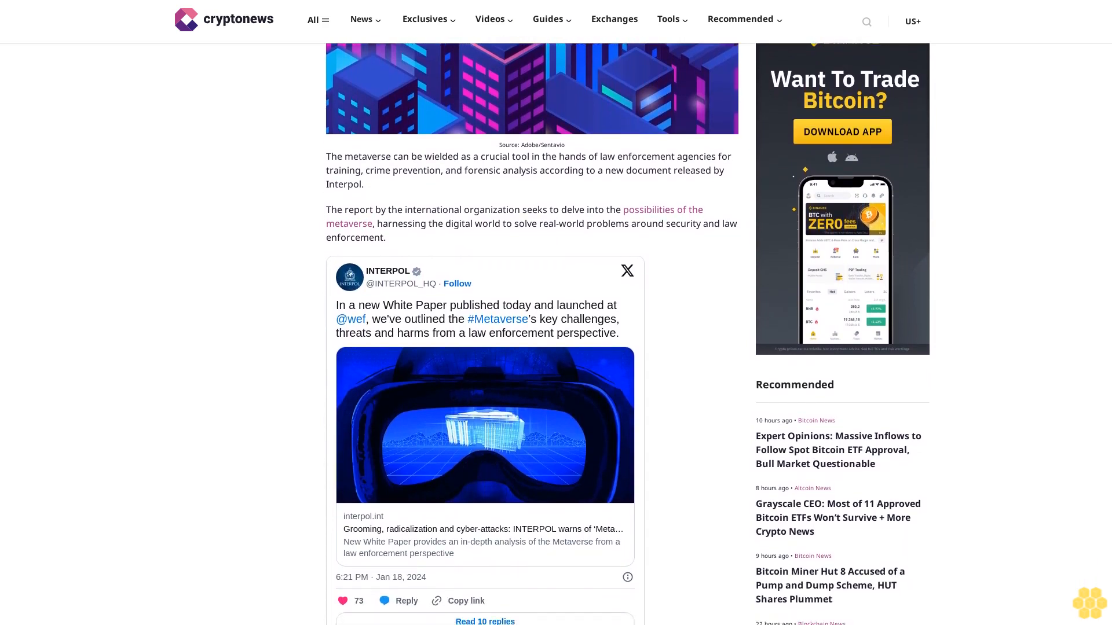
scroll("down", 3)
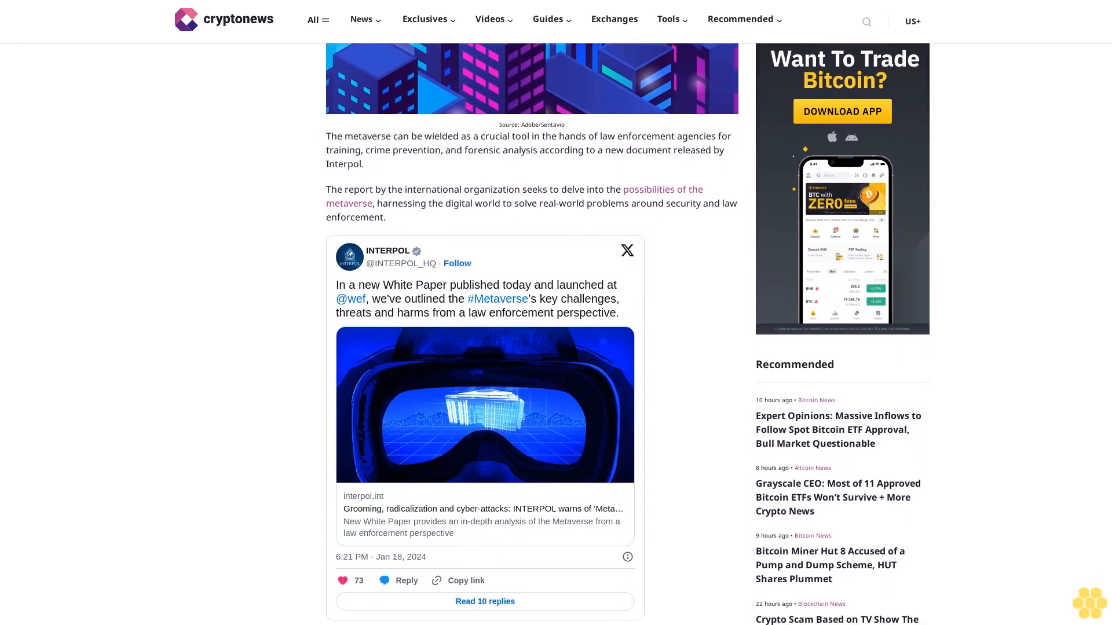
scroll("down", 3)
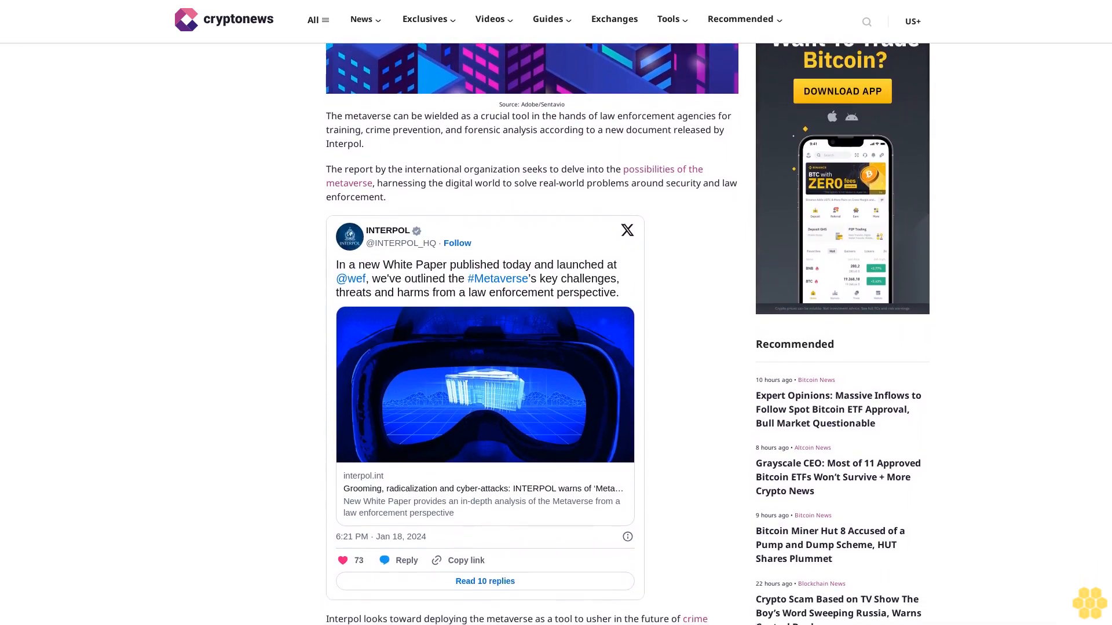
scroll("down", 3)
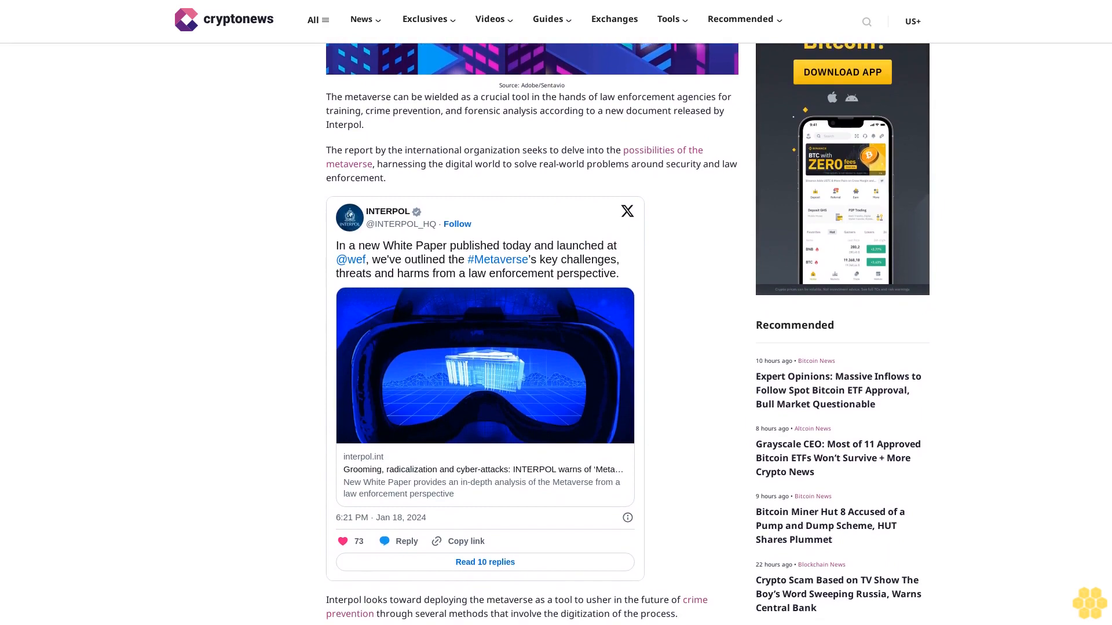
scroll("down", 3)
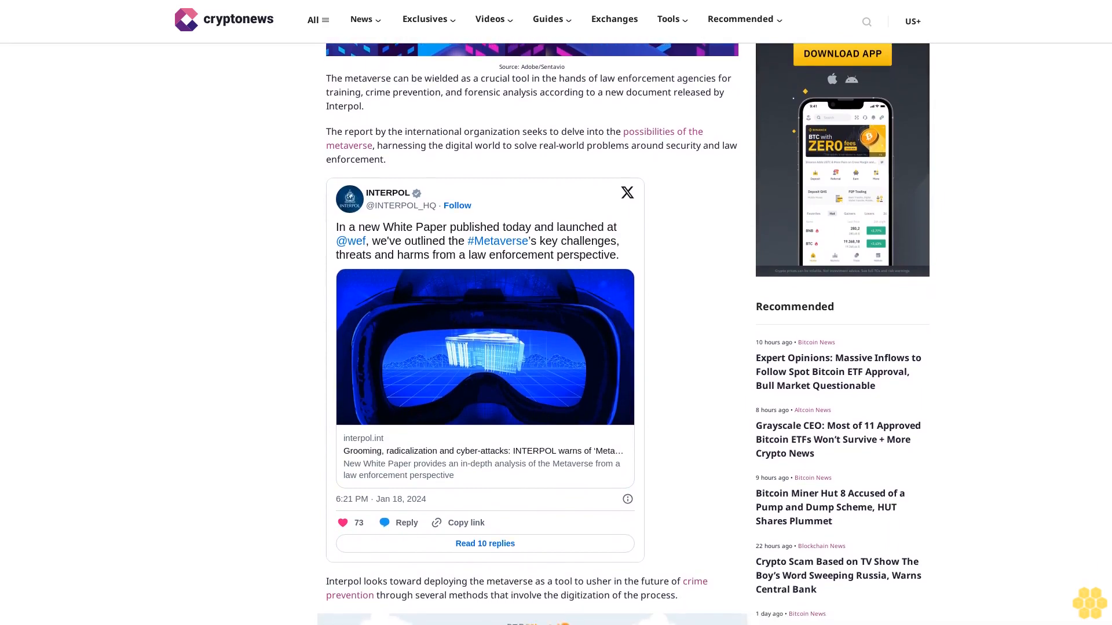
scroll("down", 3)
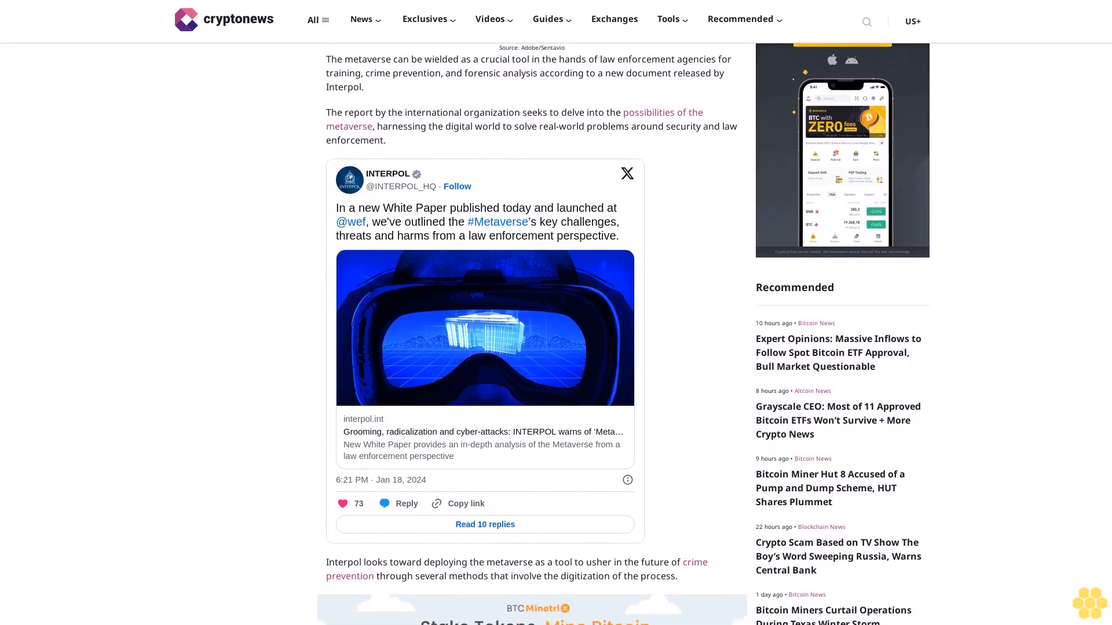
scroll("down", 3)
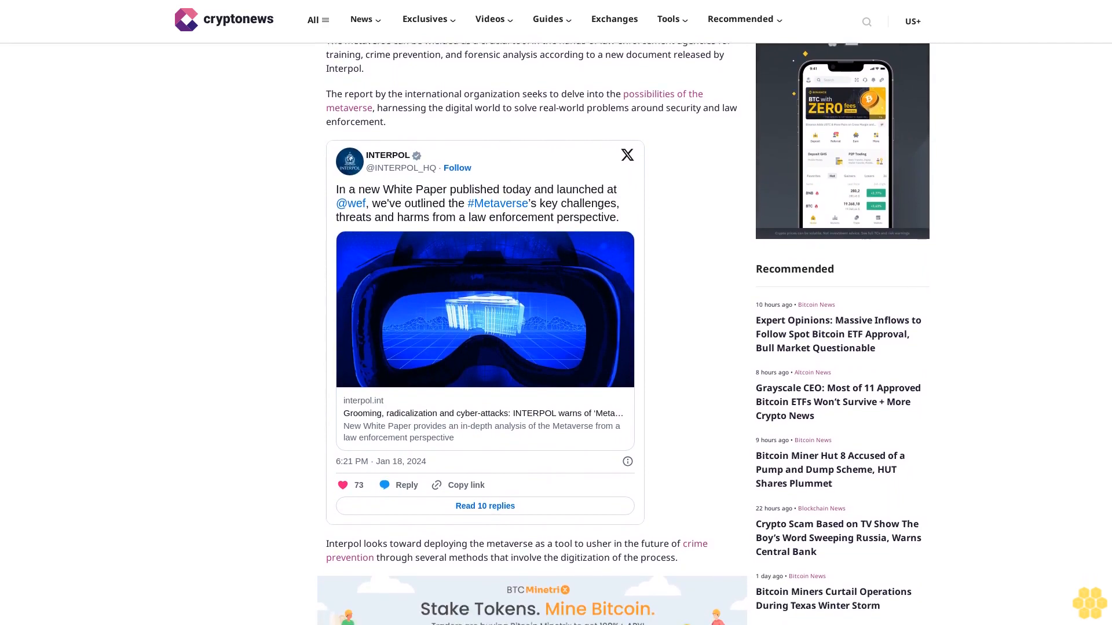
scroll("down", 3)
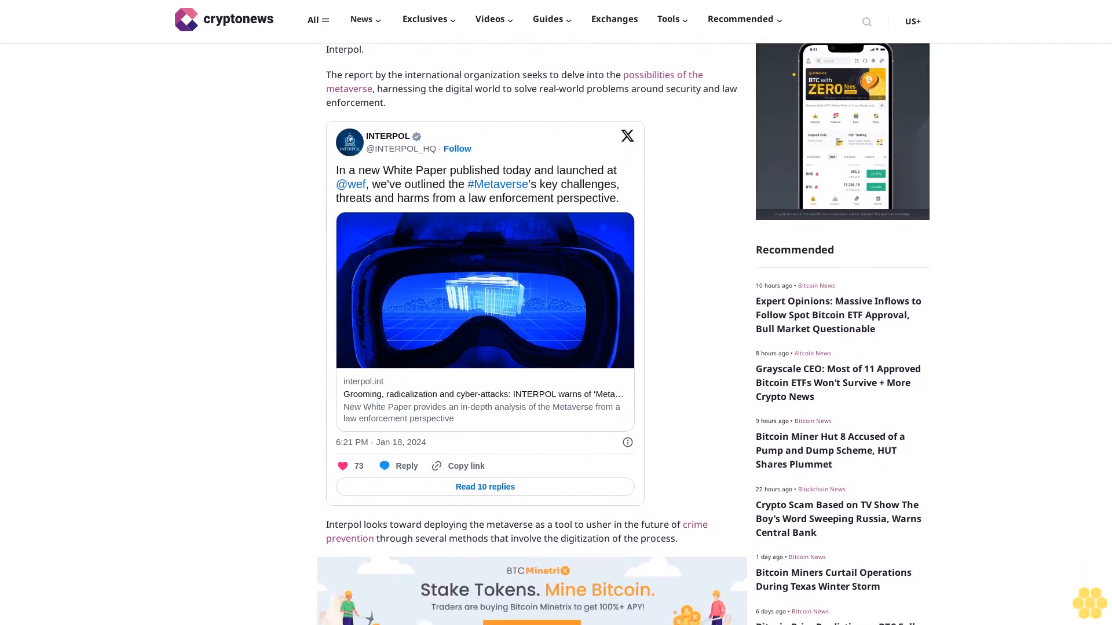
scroll("down", 3)
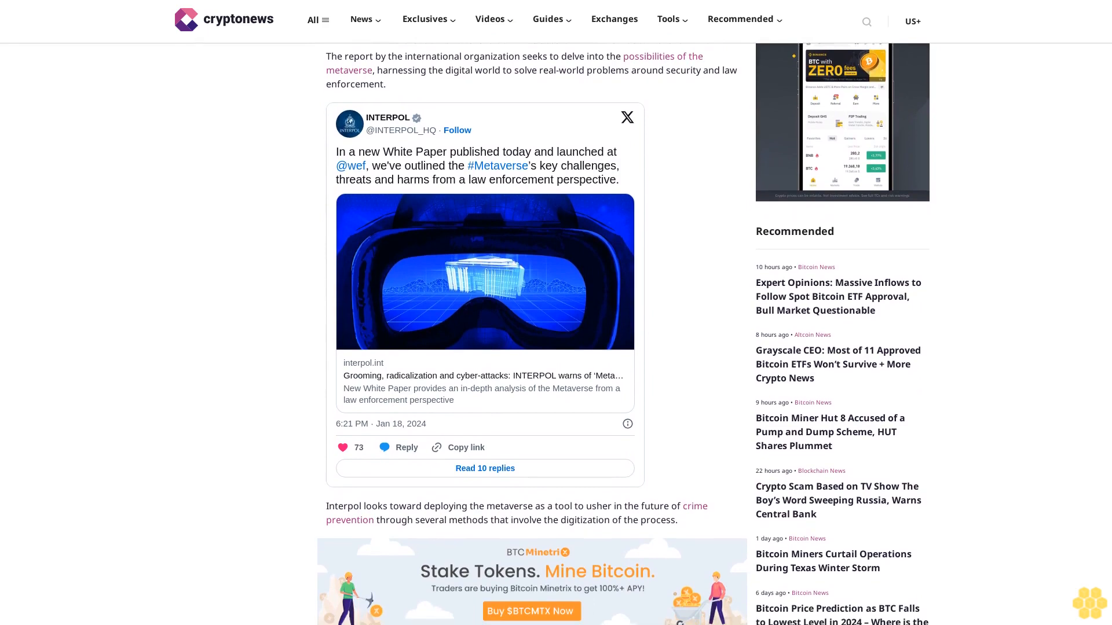
scroll("down", 3)
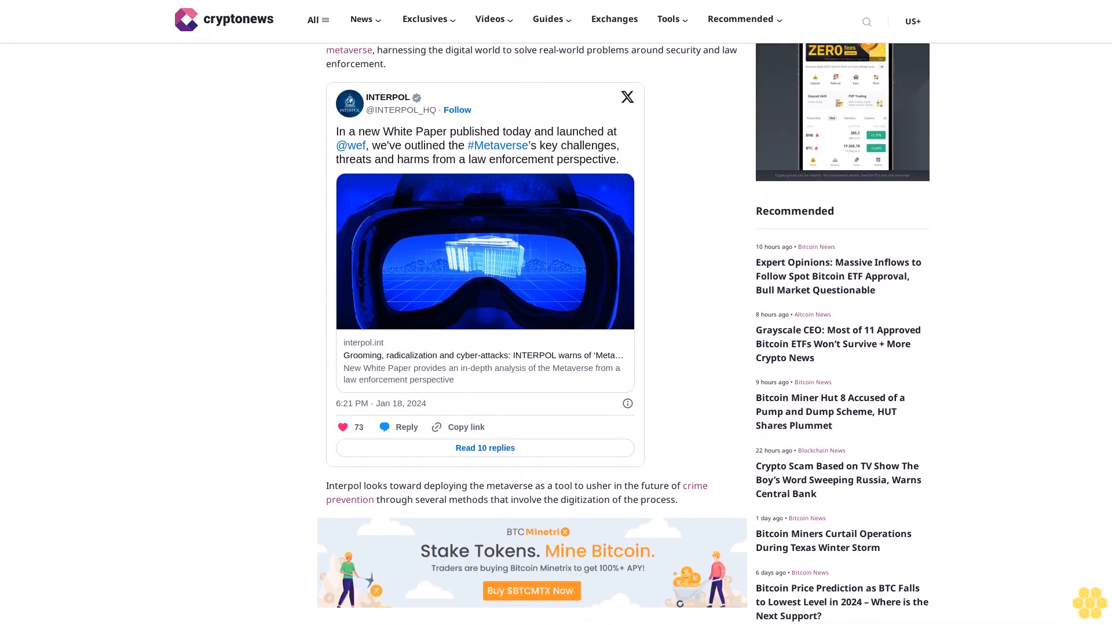
scroll("down", 3)
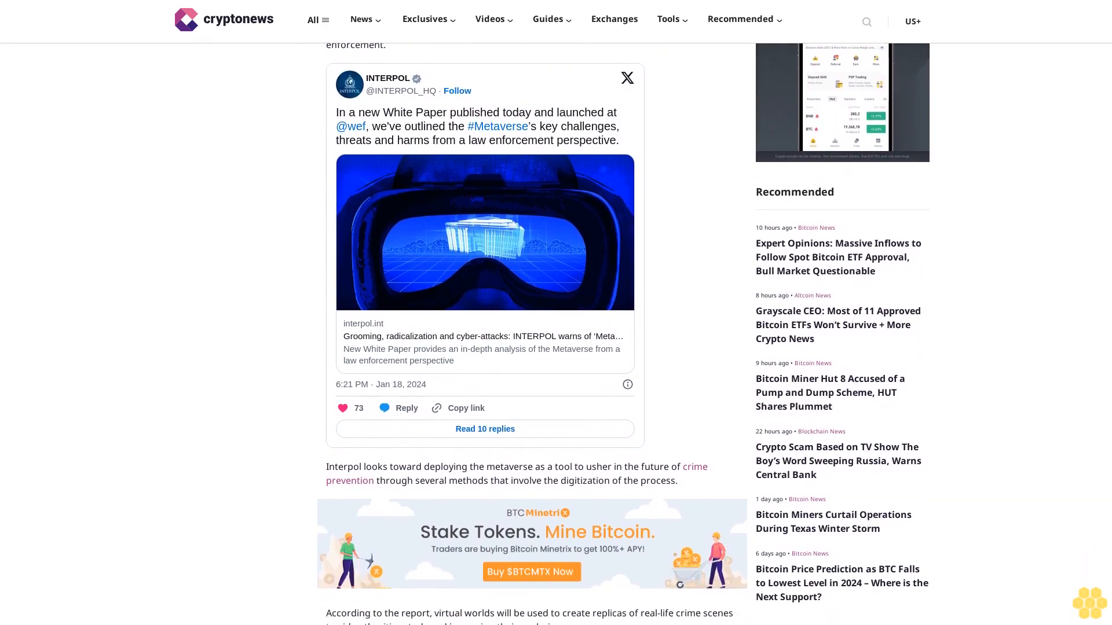
scroll("down", 3)
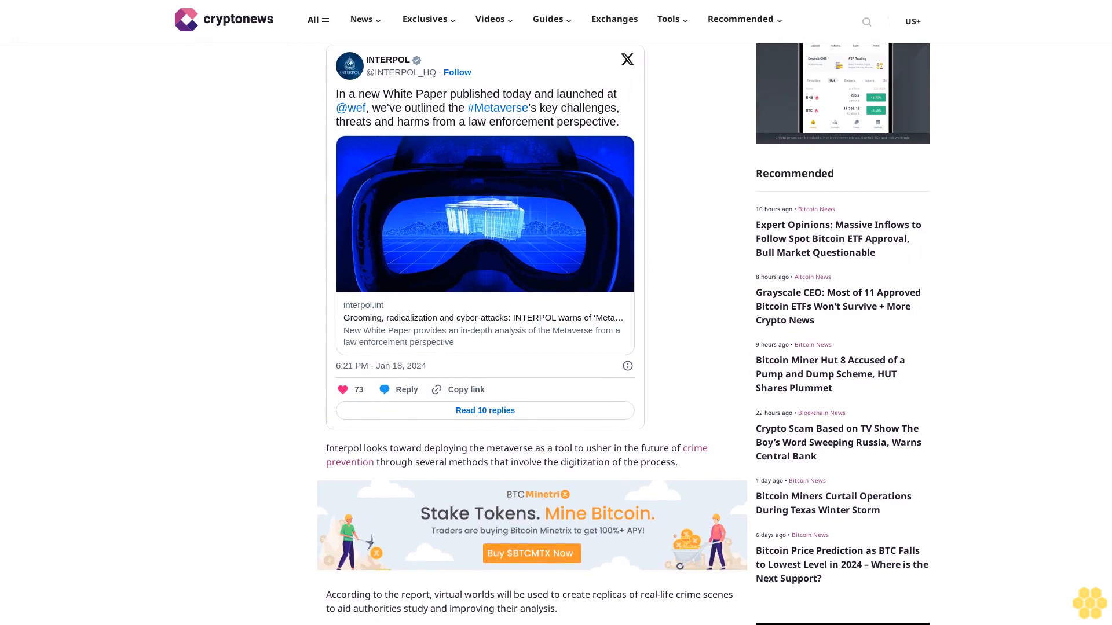
scroll("down", 3)
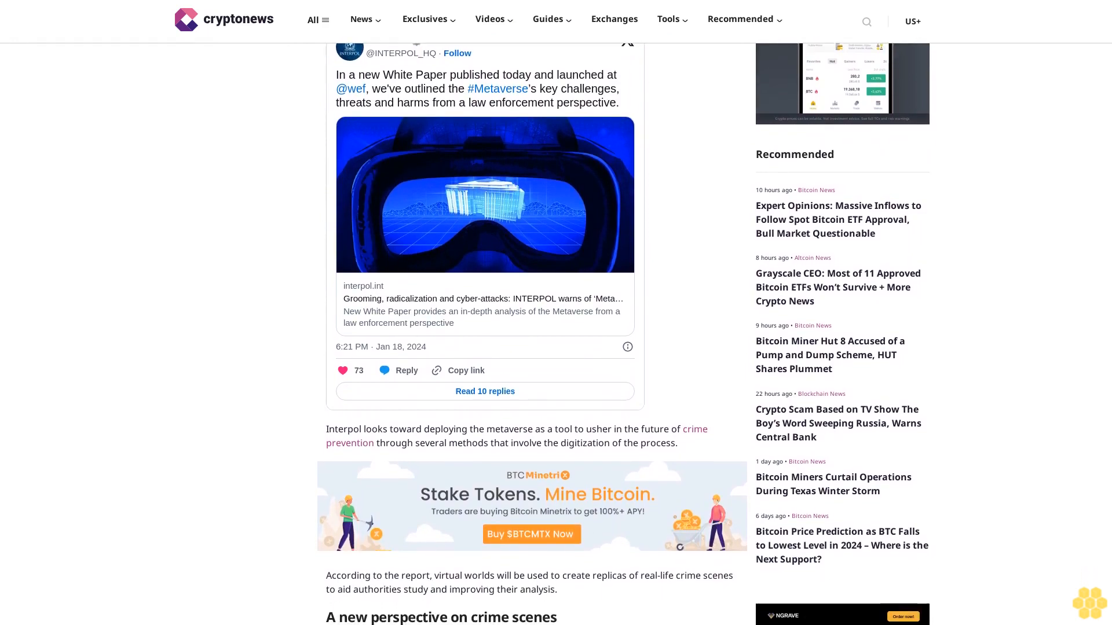
scroll("down", 3)
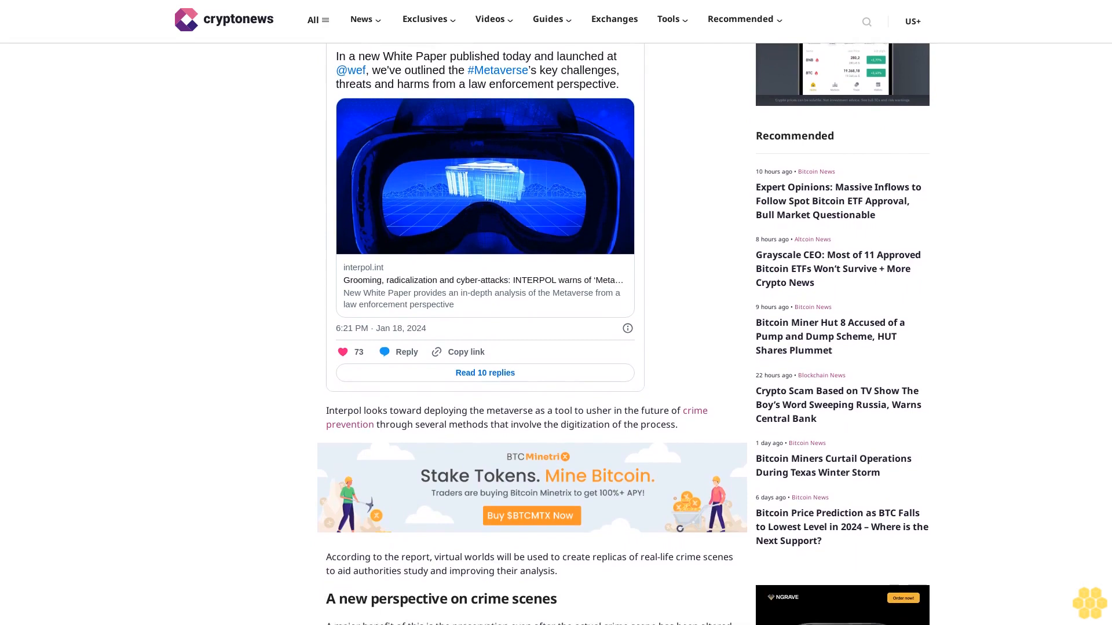
scroll("down", 3)
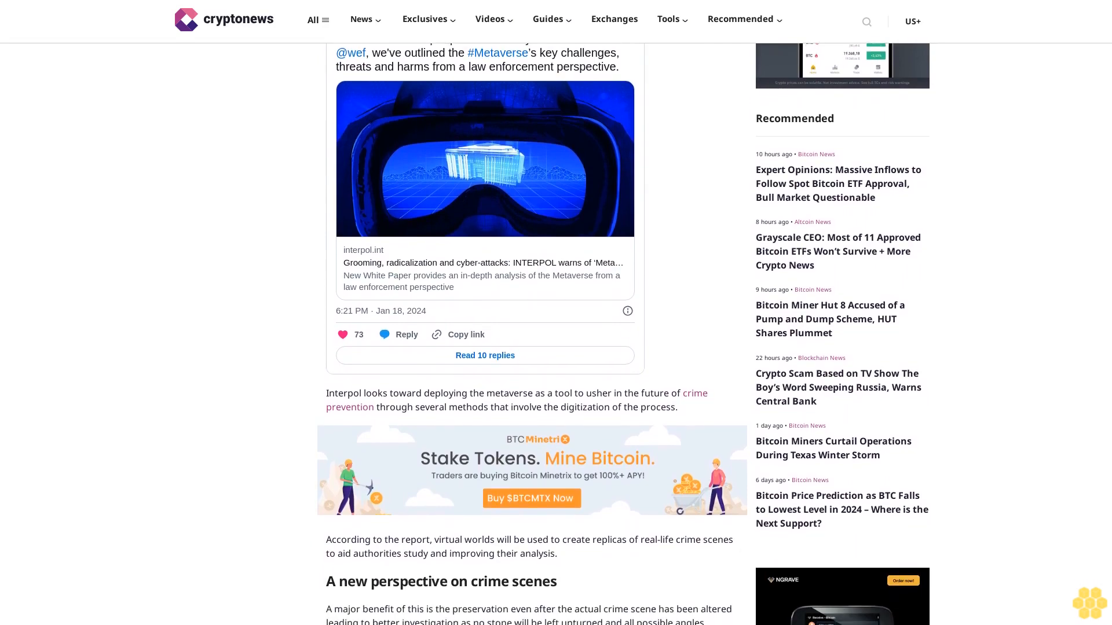
scroll("down", 3)
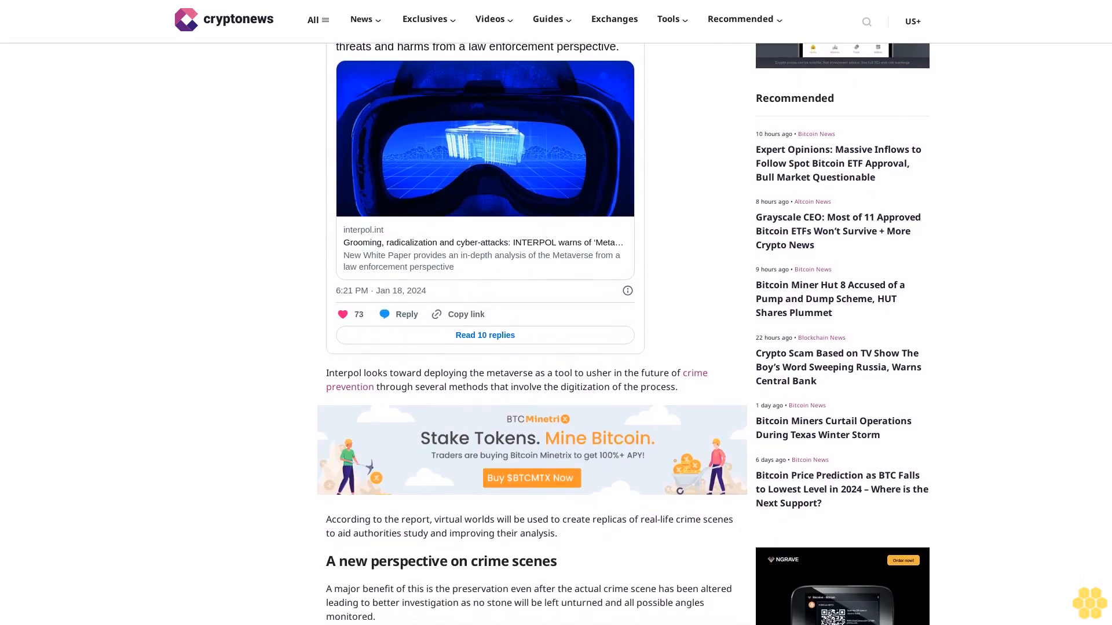
scroll("down", 3)
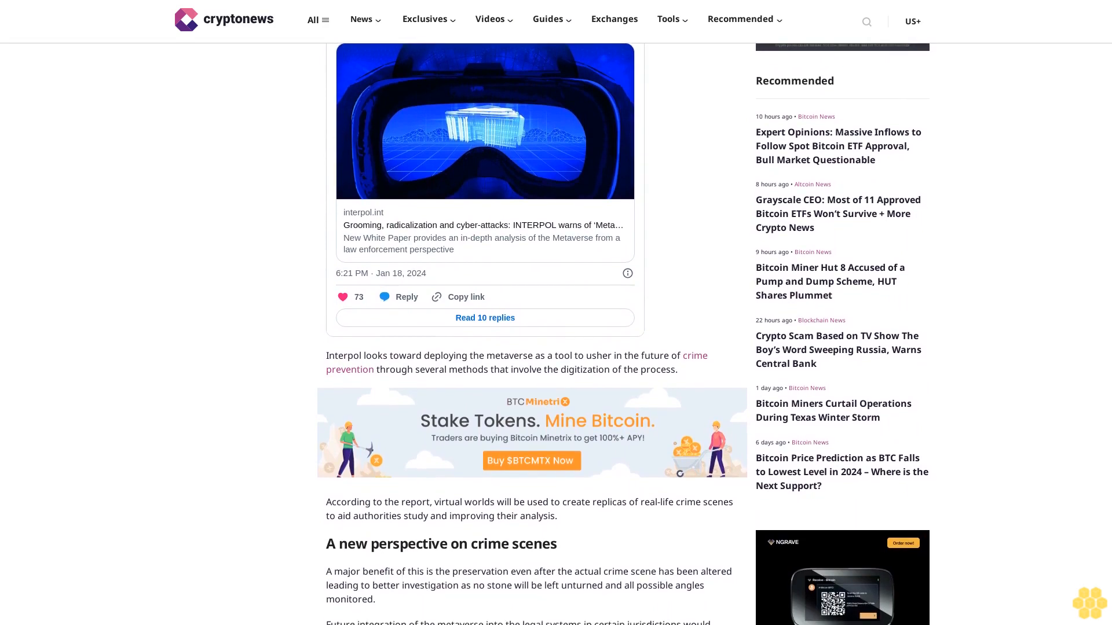
scroll("down", 3)
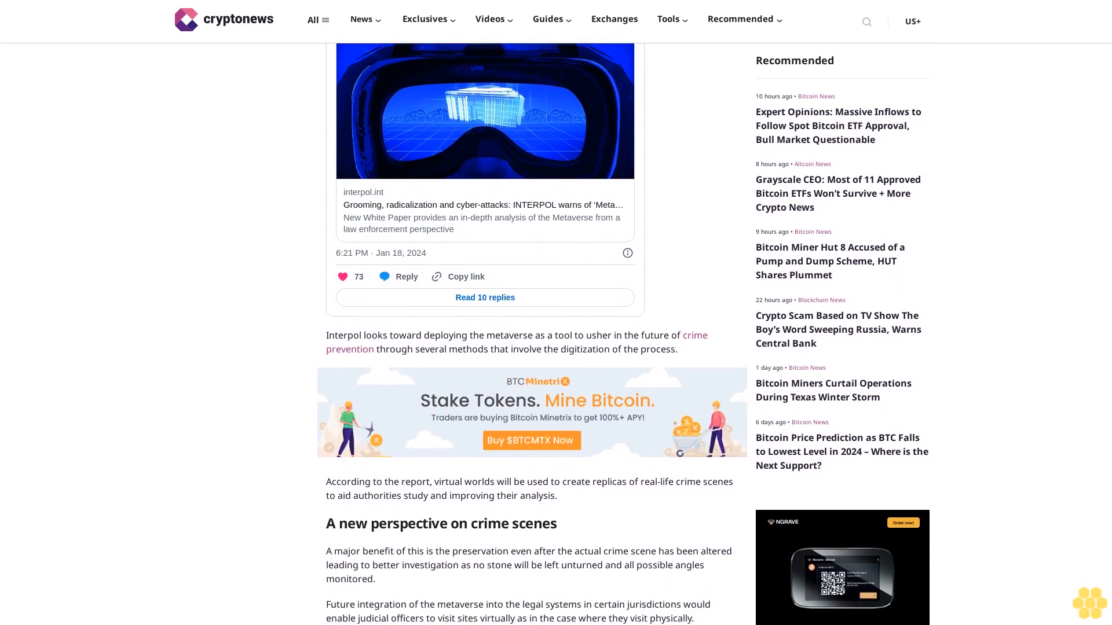
scroll("down", 3)
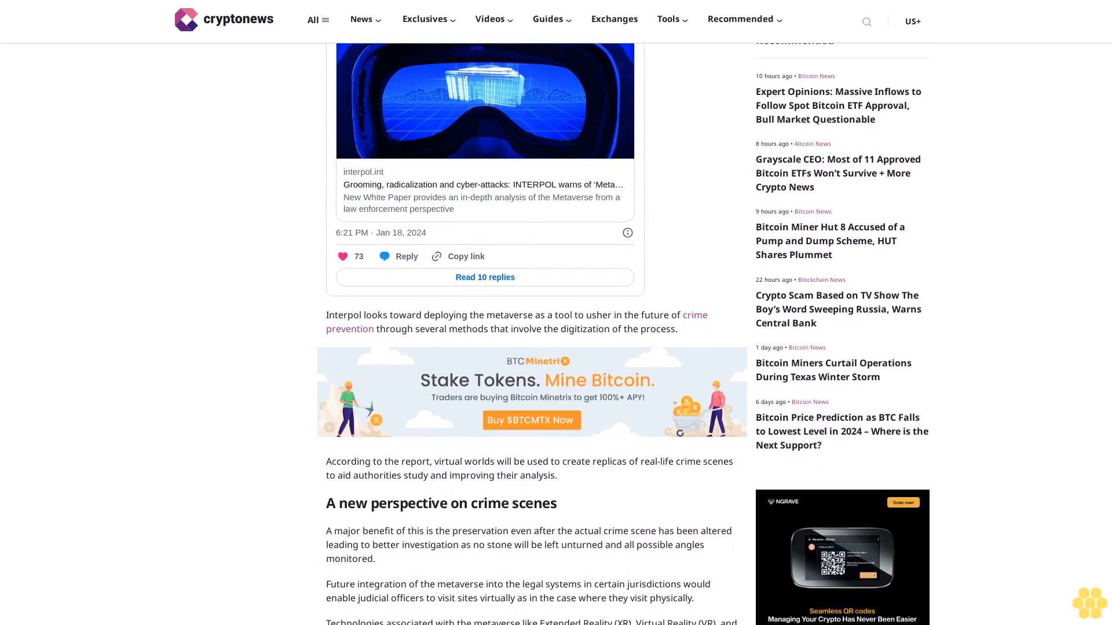
scroll("down", 3)
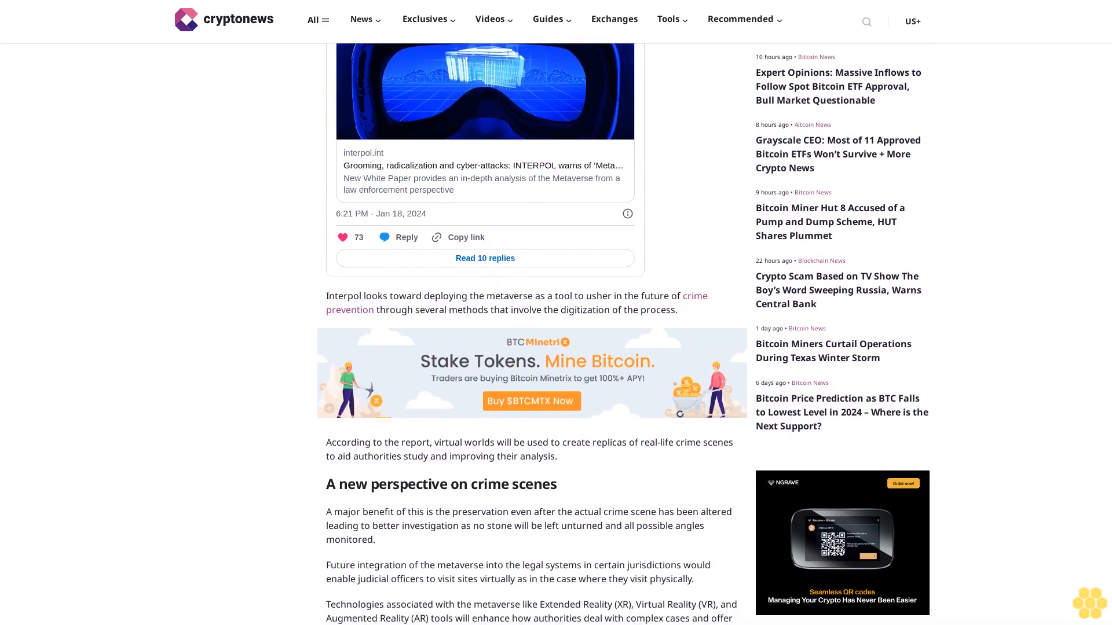
scroll("down", 3)
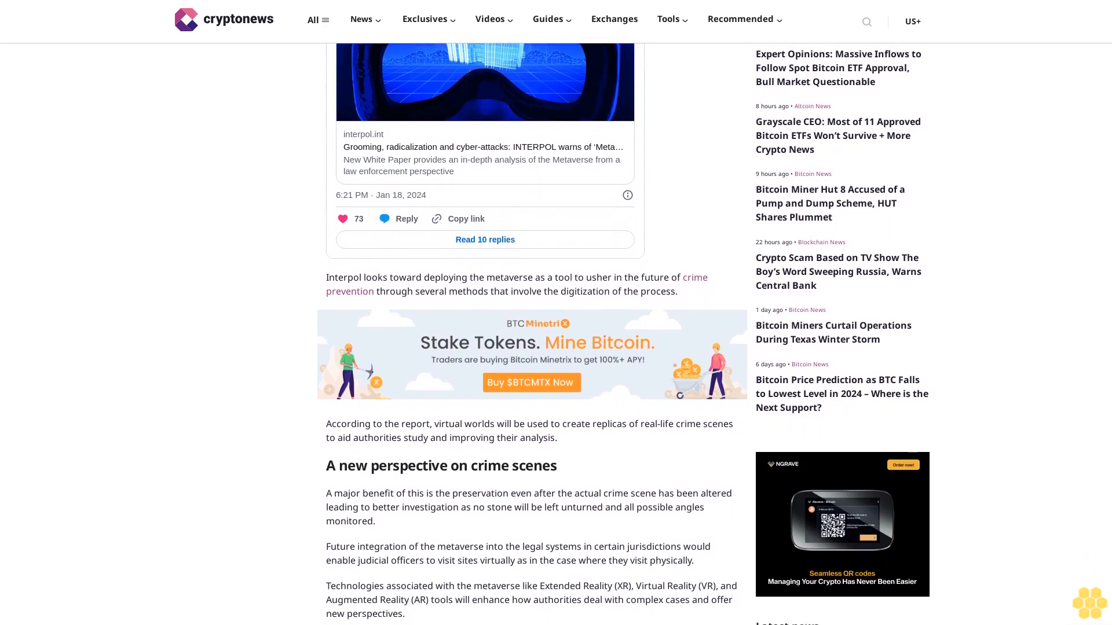
scroll("down", 3)
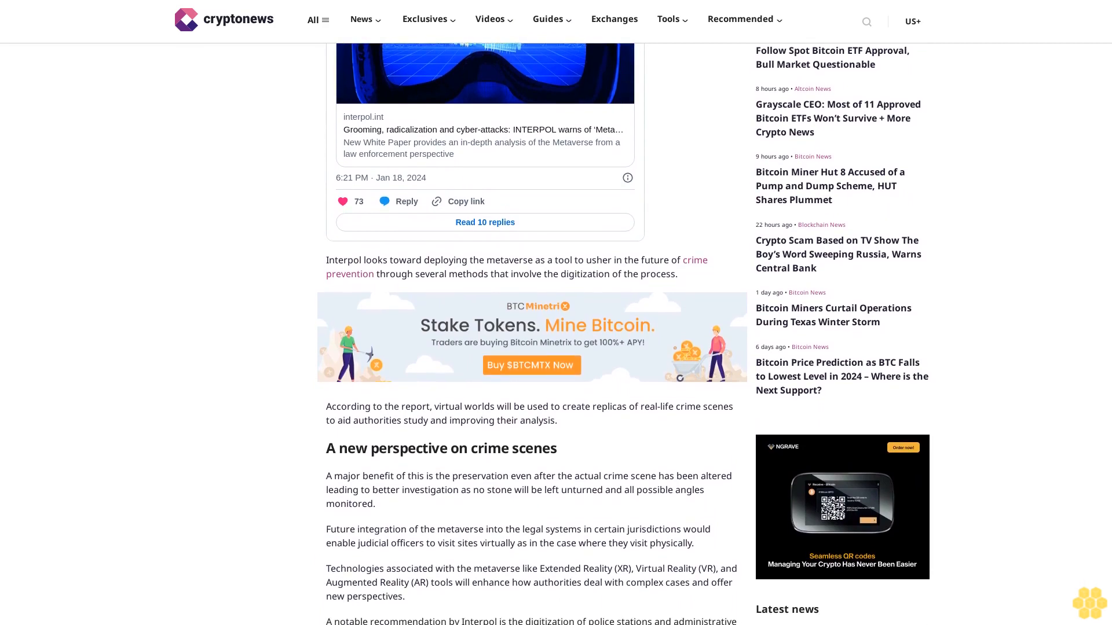
scroll("down", 3)
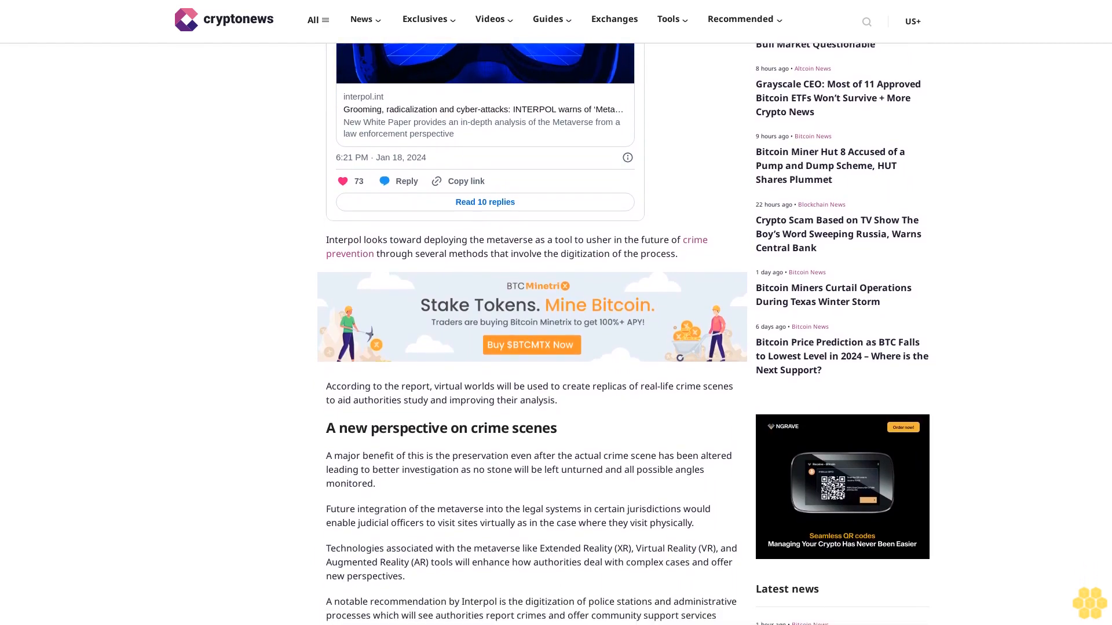
scroll("down", 3)
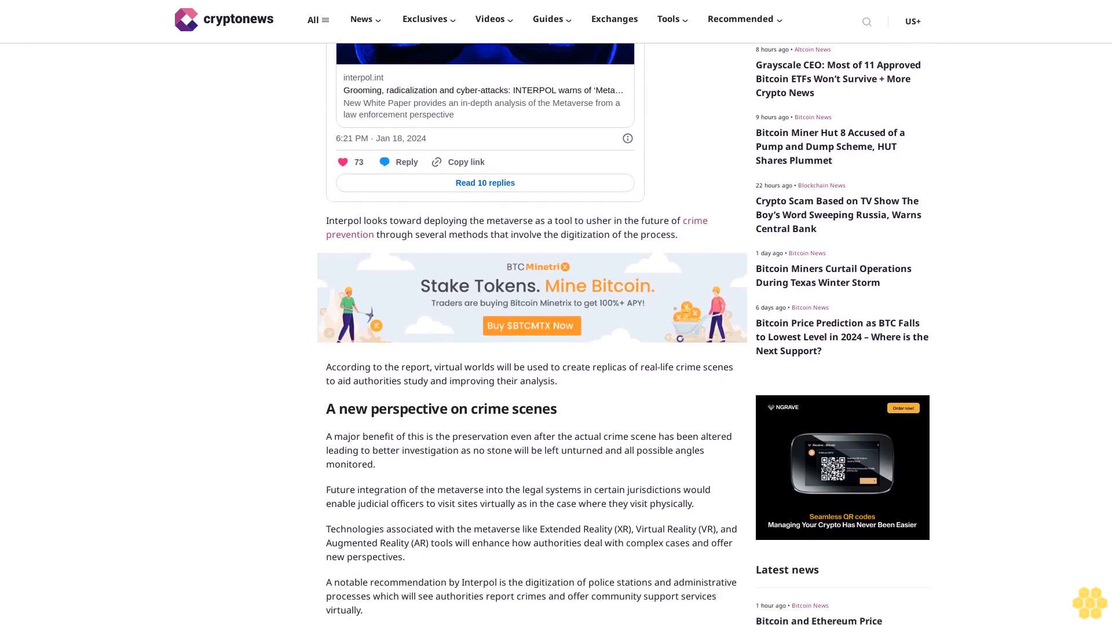
scroll("down", 3)
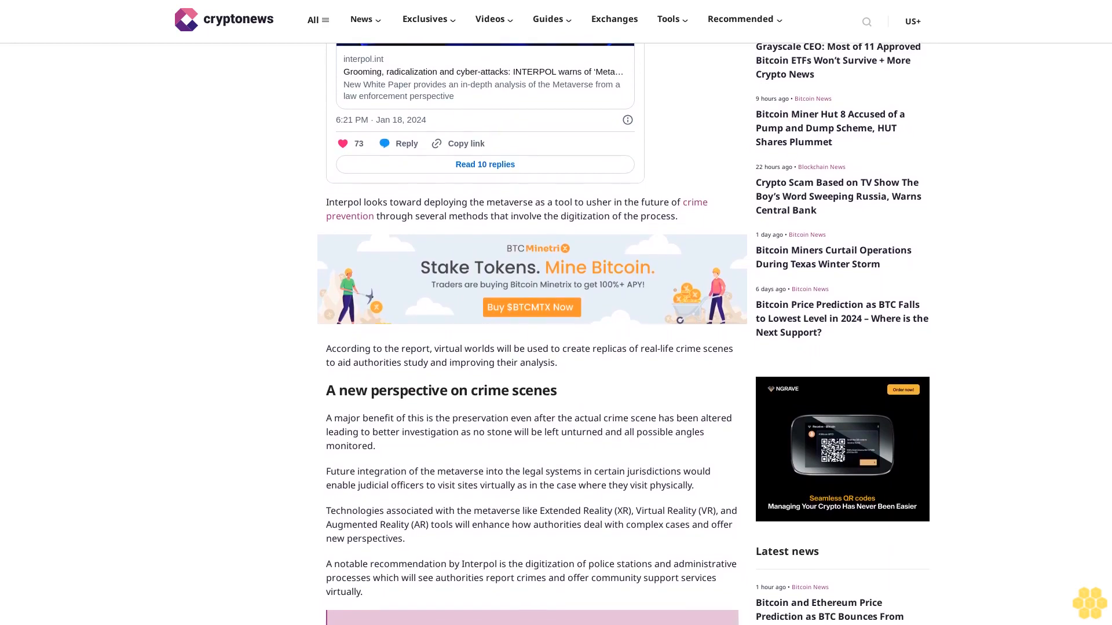
scroll("down", 3)
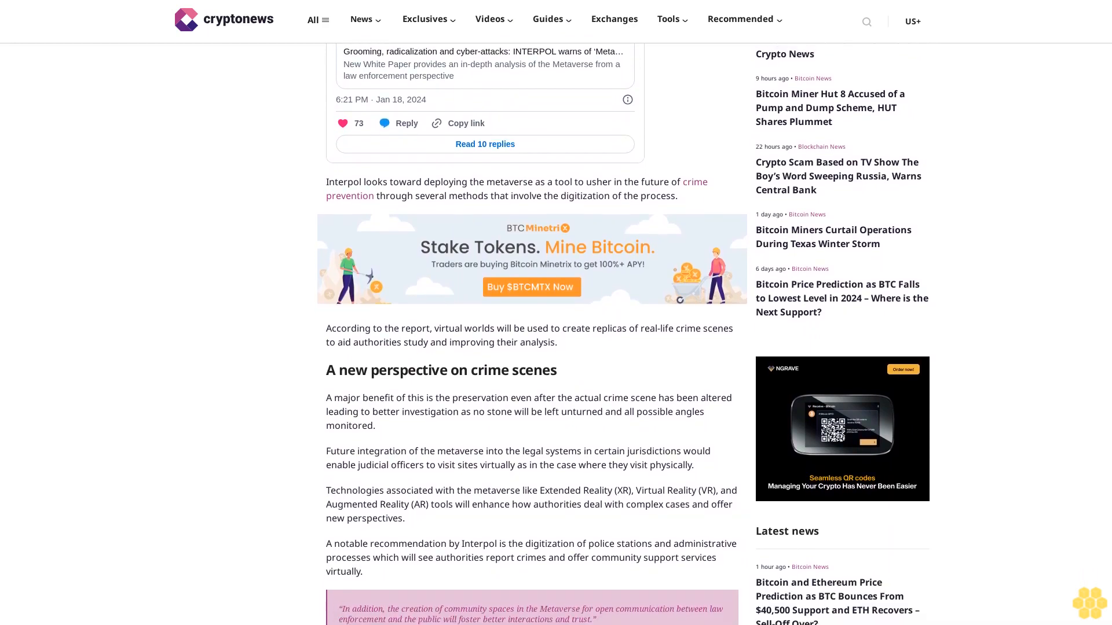
scroll("down", 3)
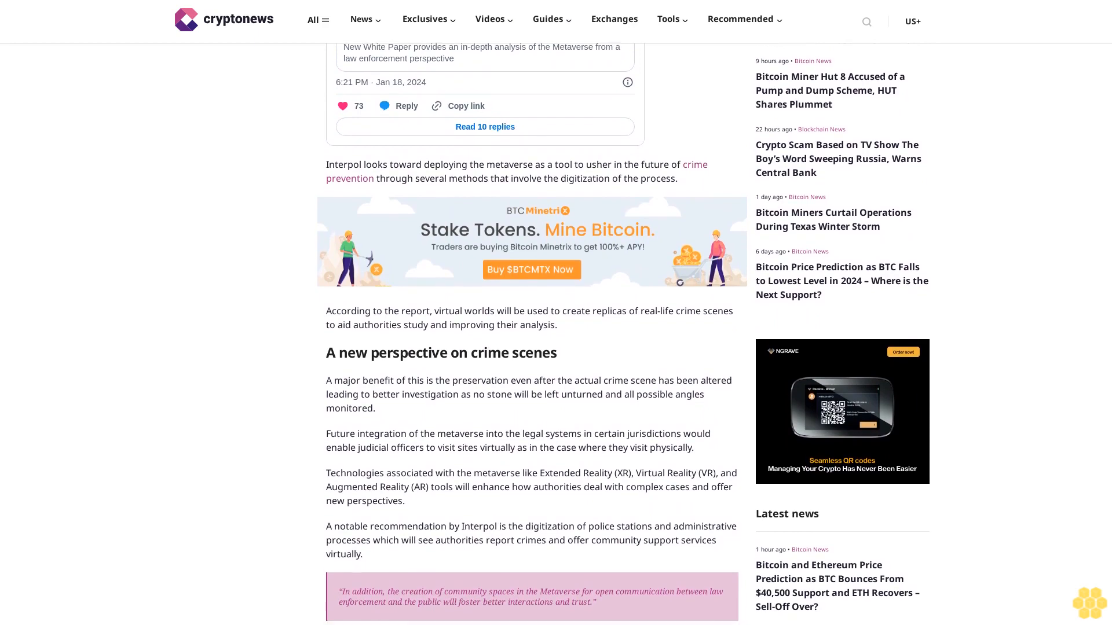
scroll("down", 3)
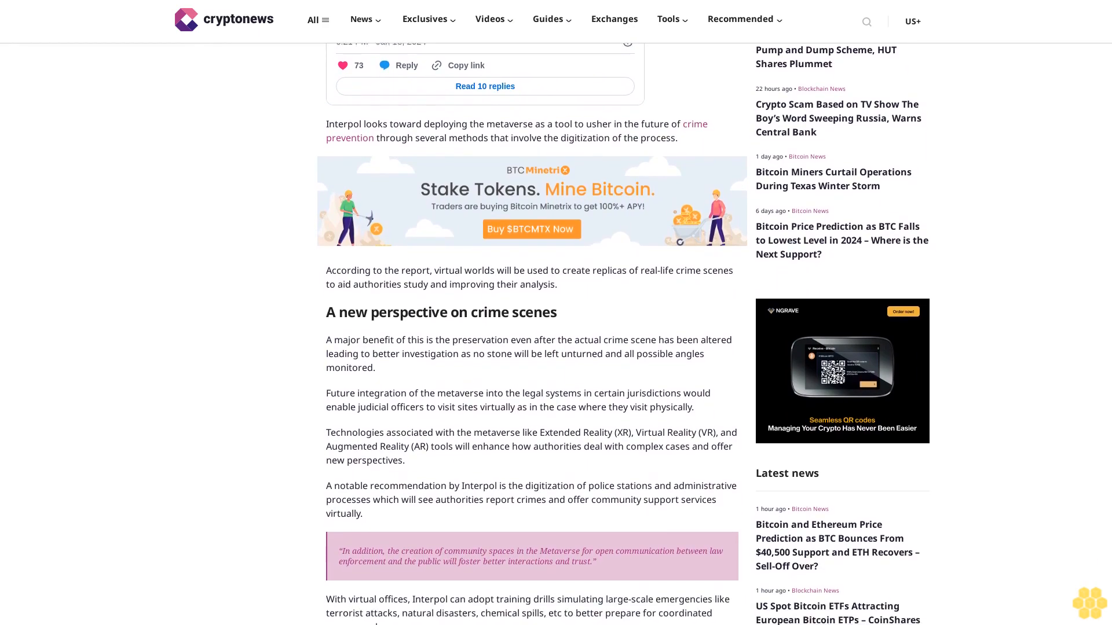
scroll("down", 3)
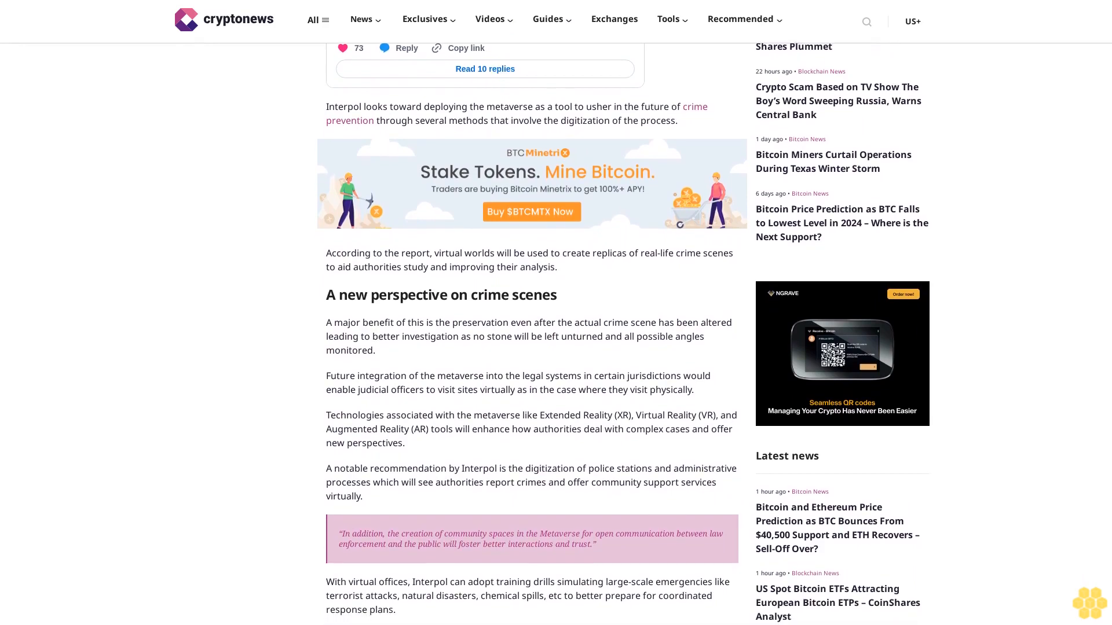
scroll("down", 3)
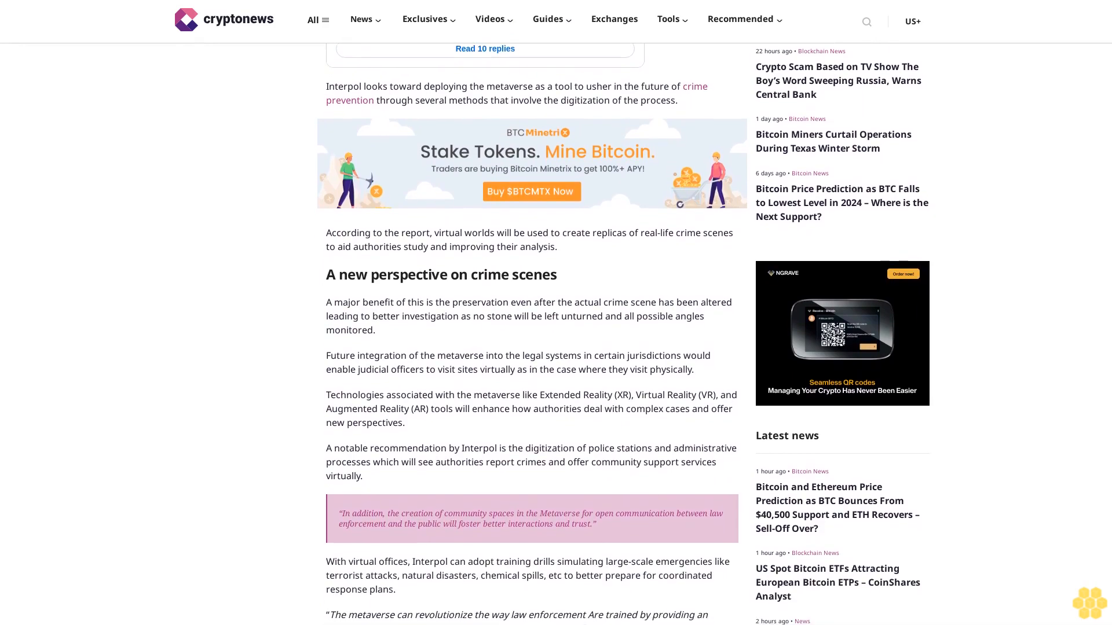
scroll("down", 3)
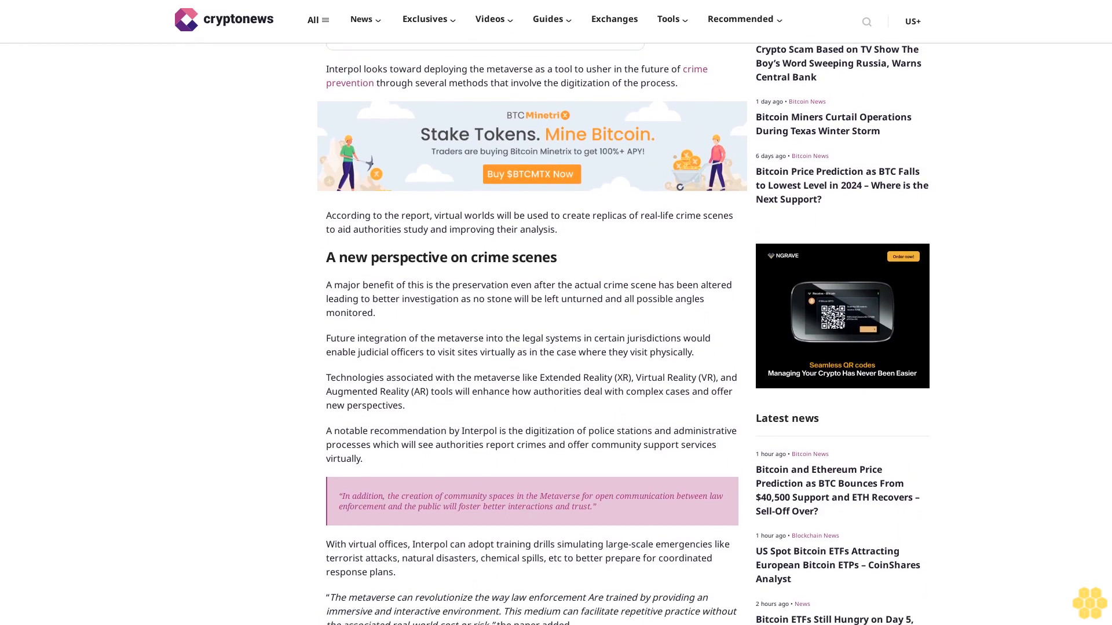
scroll("down", 3)
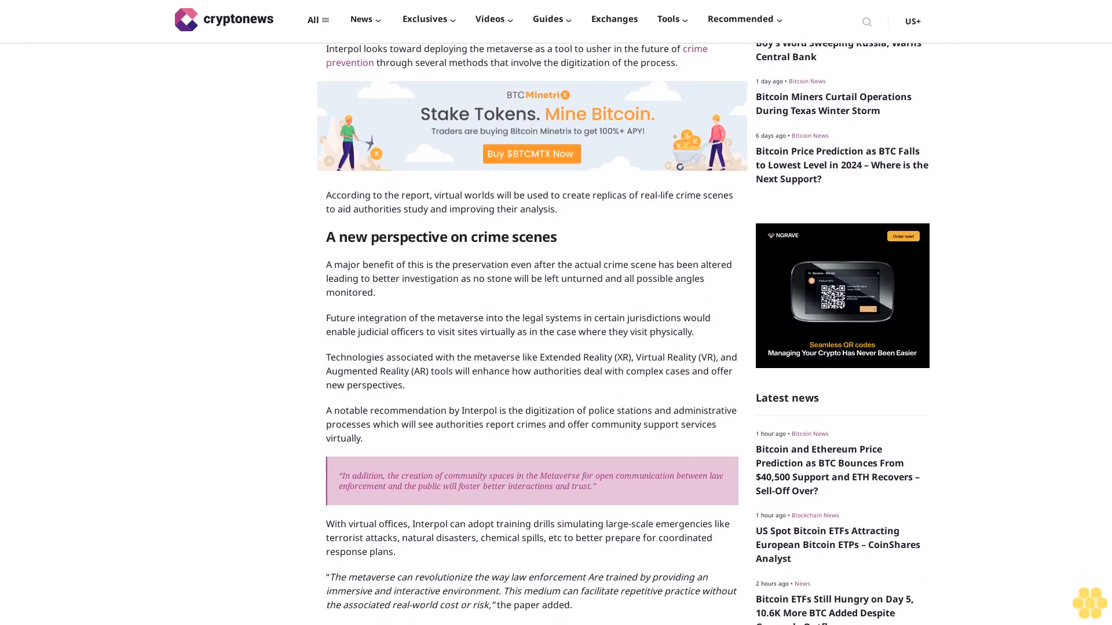
scroll("down", 3)
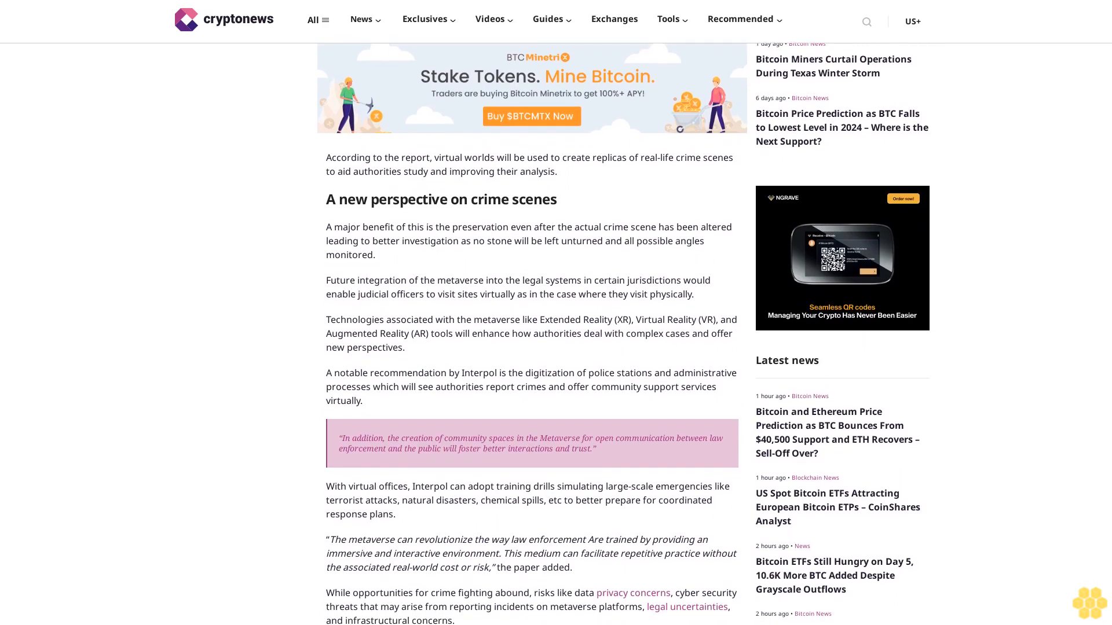
scroll("down", 3)
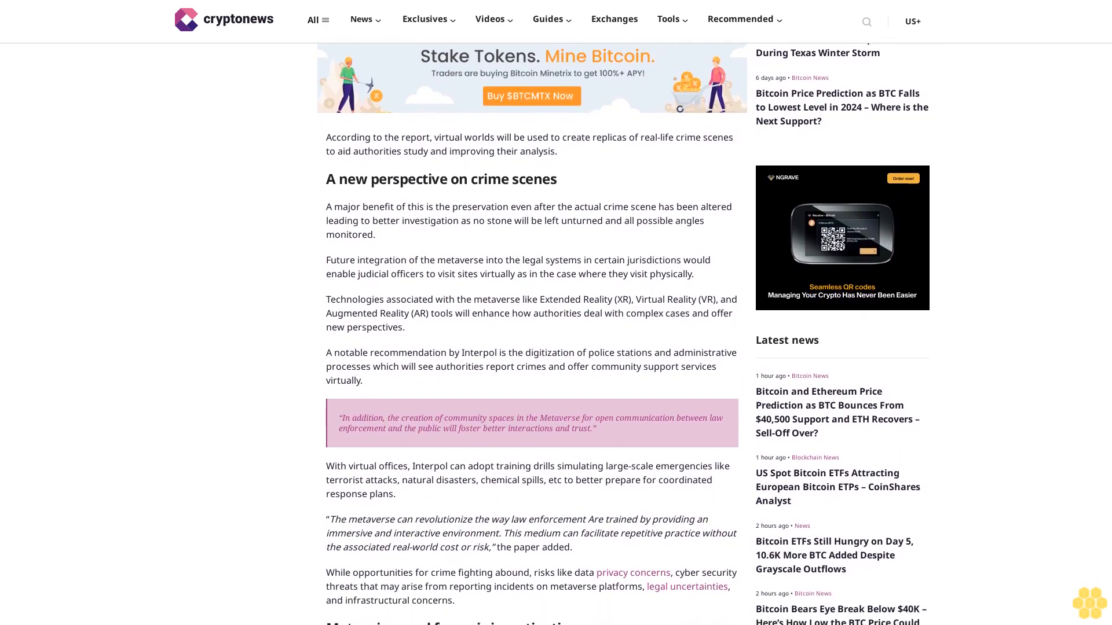
scroll("down", 3)
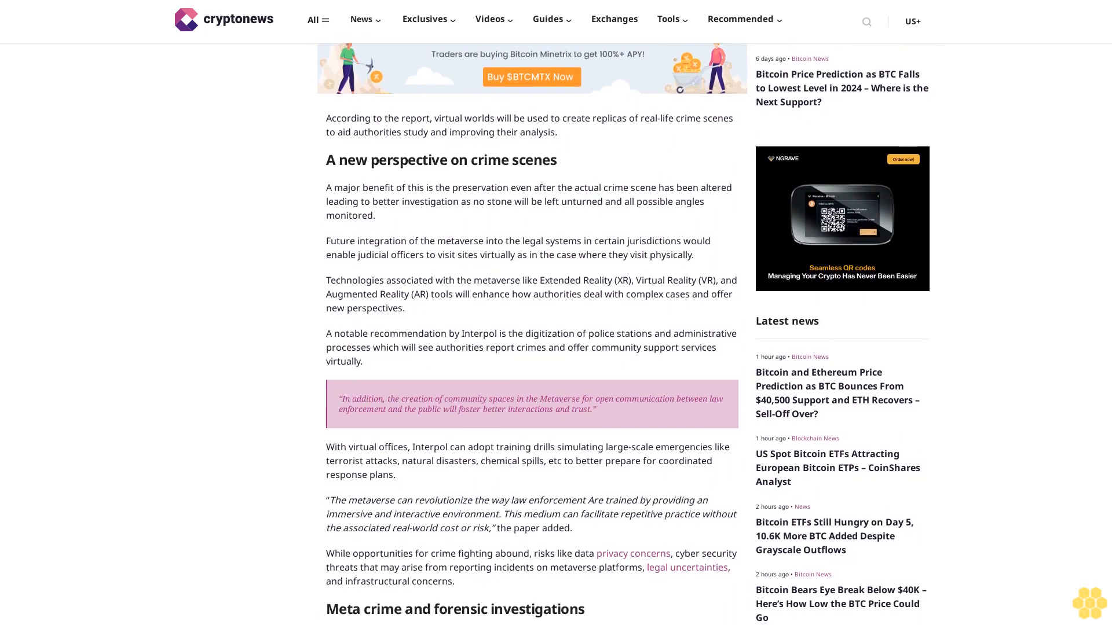
scroll("down", 3)
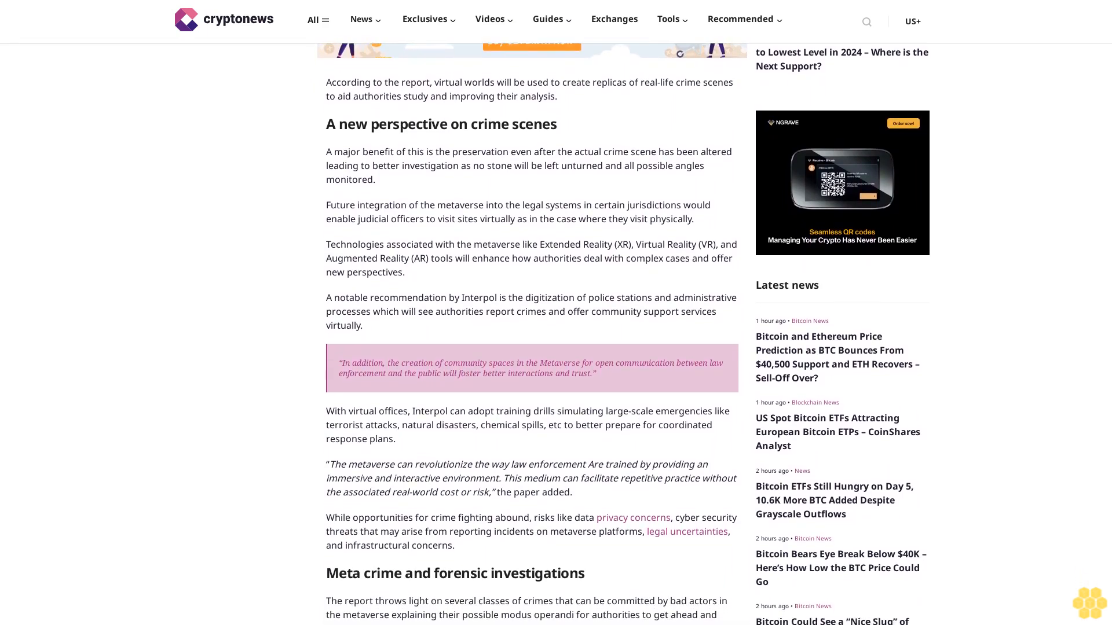
scroll("down", 3)
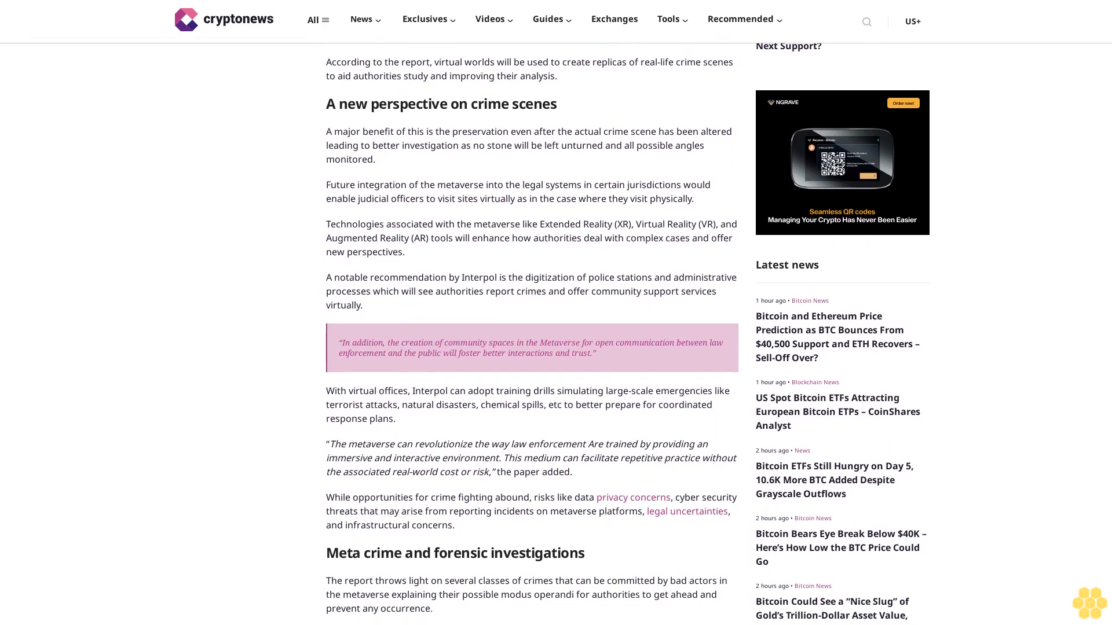
scroll("down", 3)
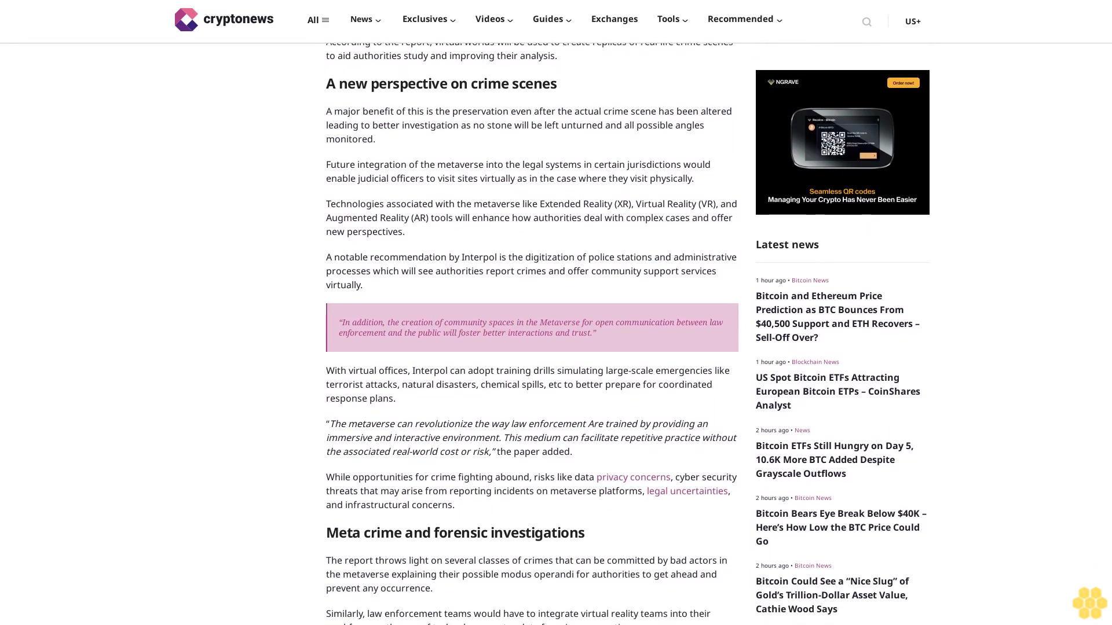
scroll("down", 3)
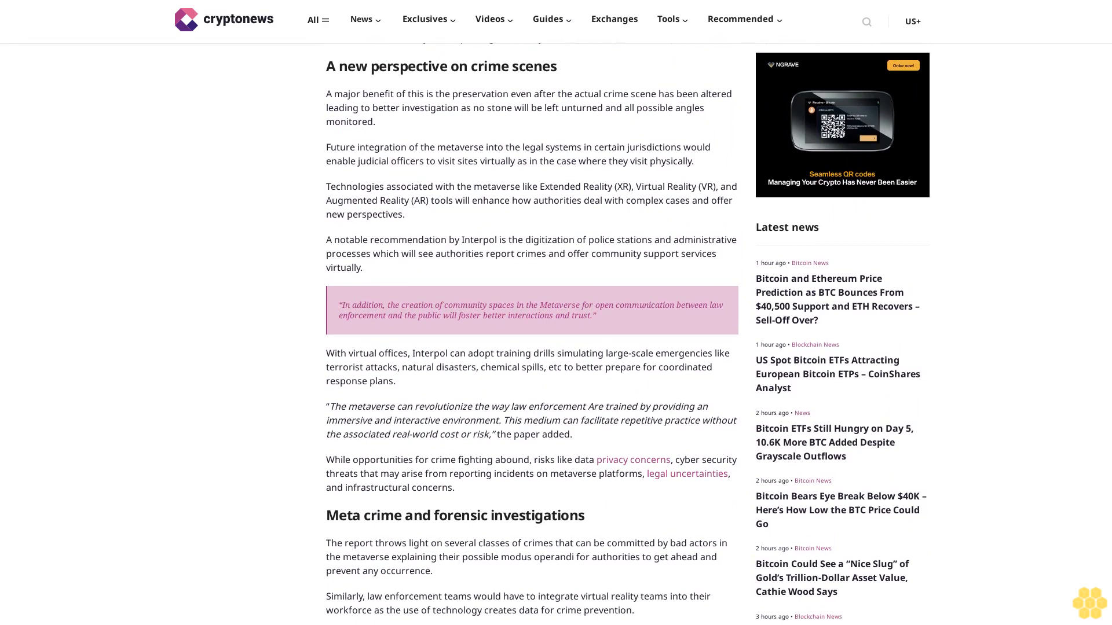
scroll("down", 3)
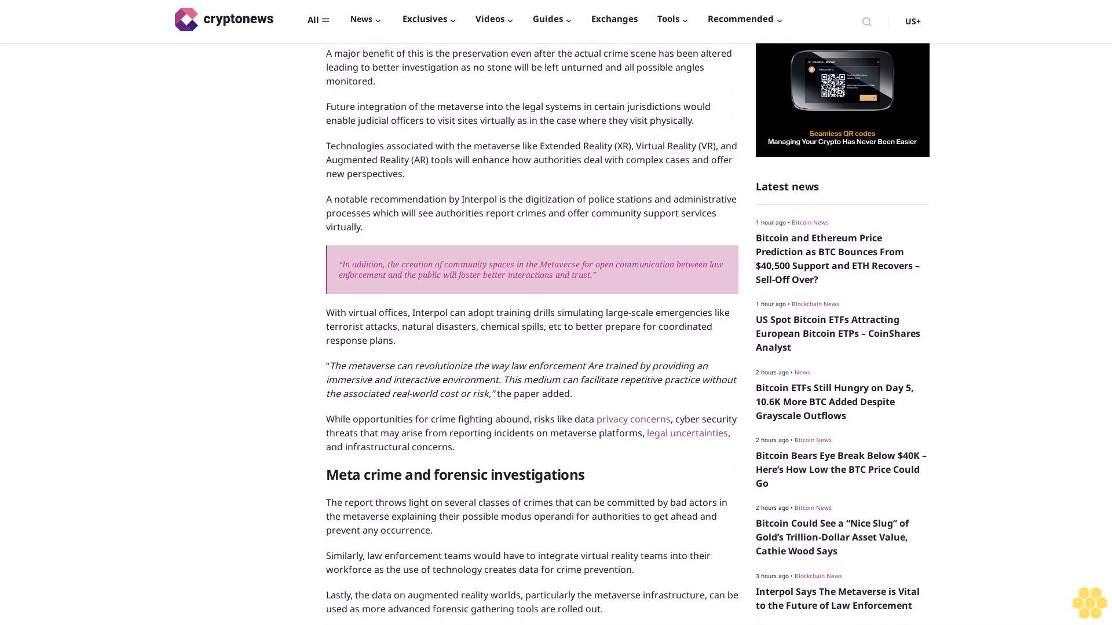
scroll("down", 3)
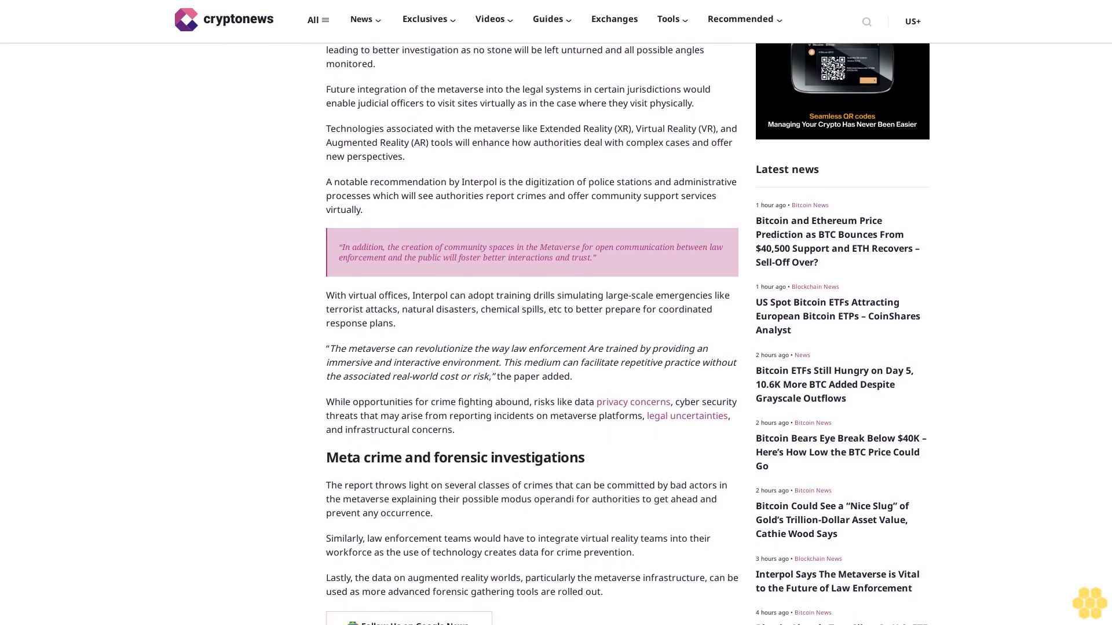
scroll("down", 3)
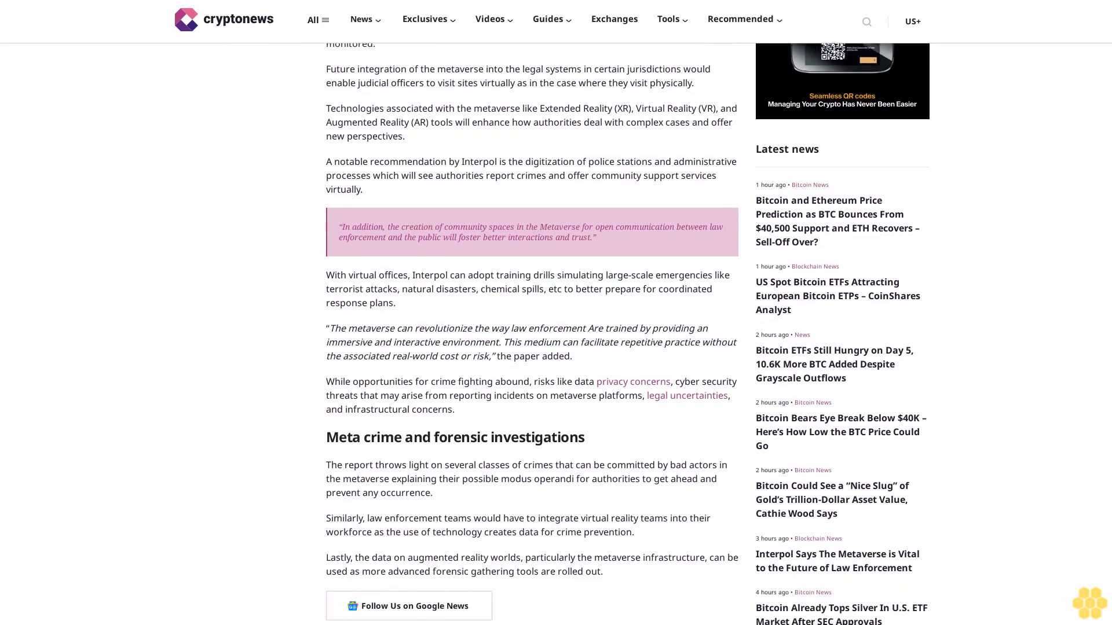
scroll("down", 3)
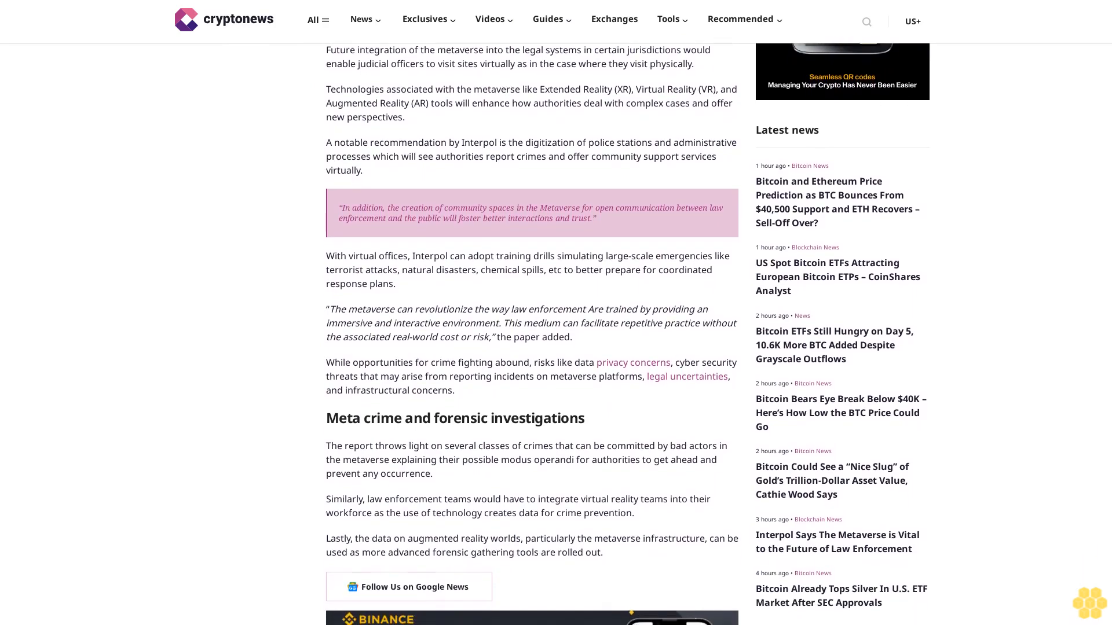
scroll("down", 3)
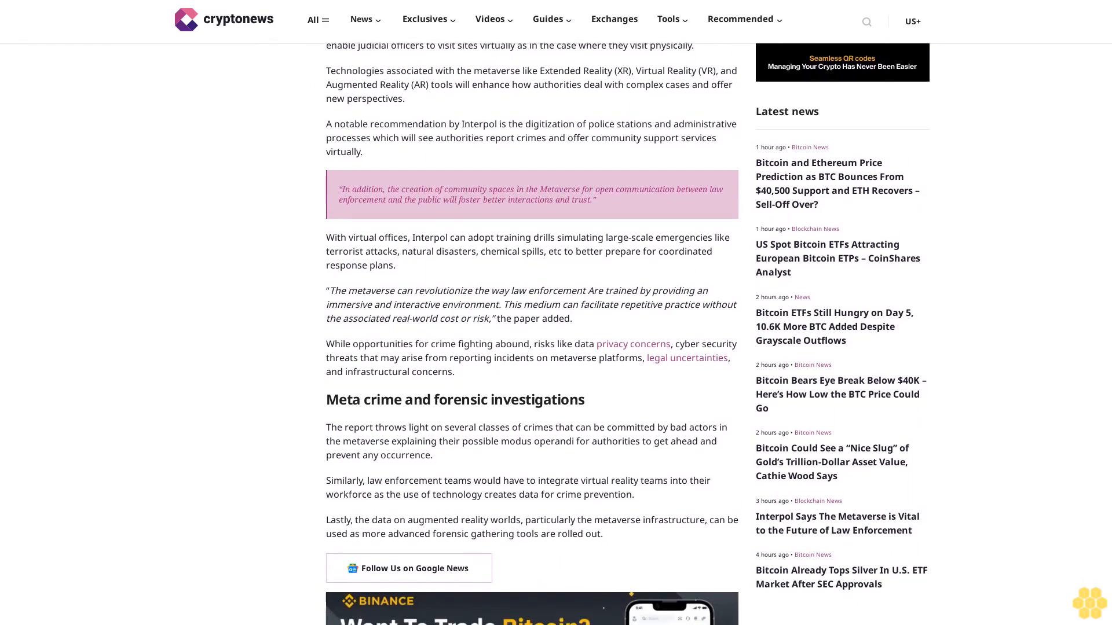
scroll("down", 3)
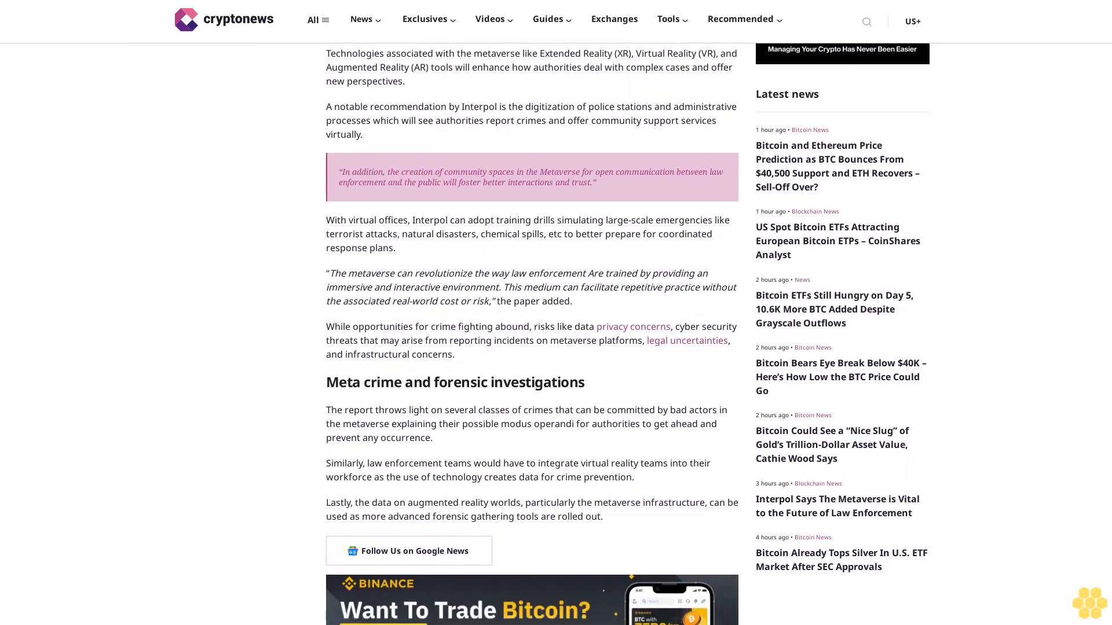
scroll("down", 3)
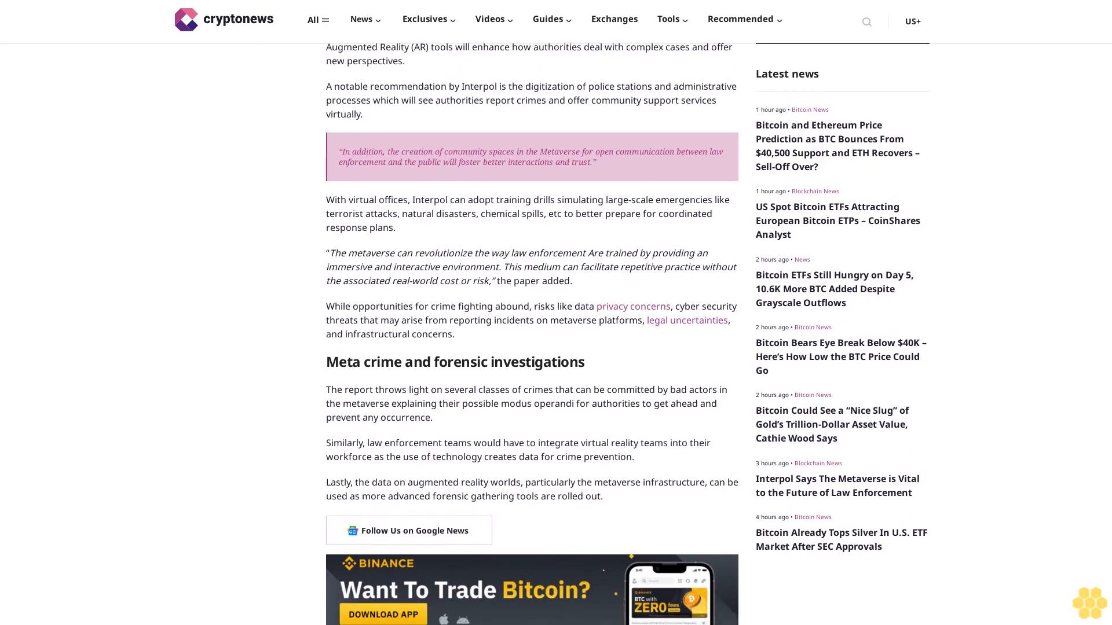
scroll("down", 3)
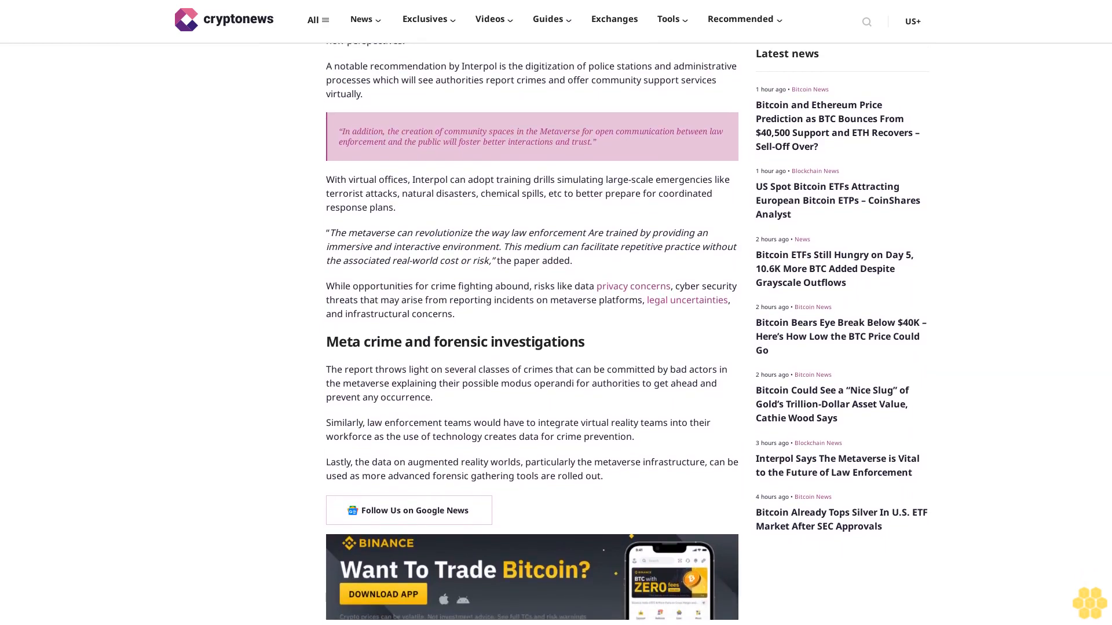
scroll("down", 3)
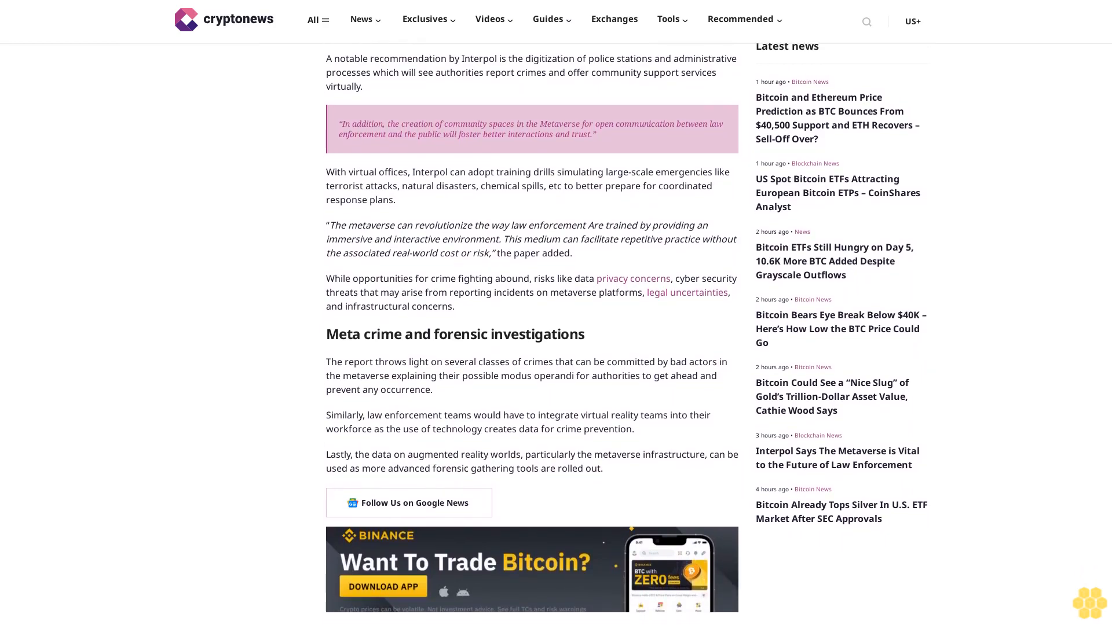